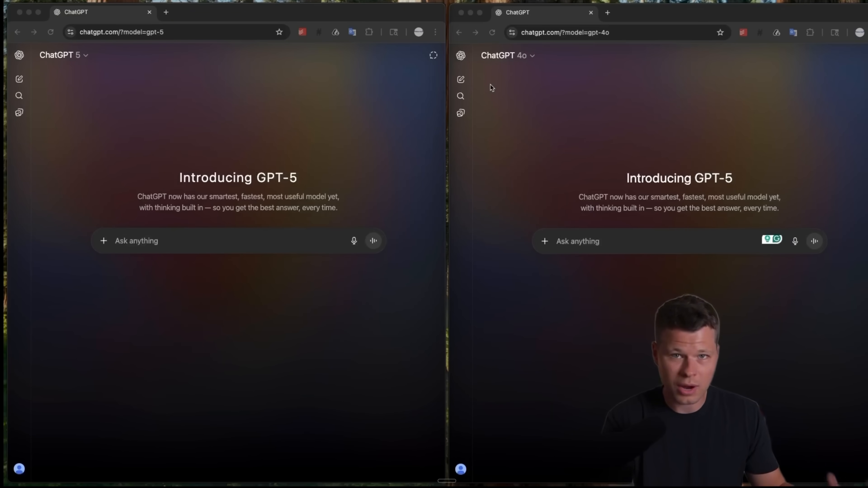
{"action": "mouse_move", "coordinate": [803, 269]}
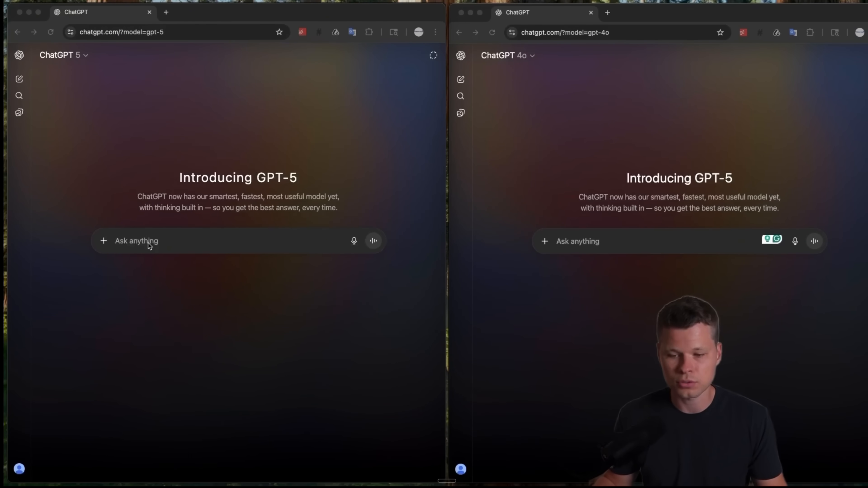
Step: Draft the basic flight simulator request (space to accelerate, arrows to steer) in both chats
{"action": "type", "text": "Can you build me a flight simulator game? I want it to be a very basic game, controlled with the space bar for acceleration, and the up, down, right, left arrows for steering."}
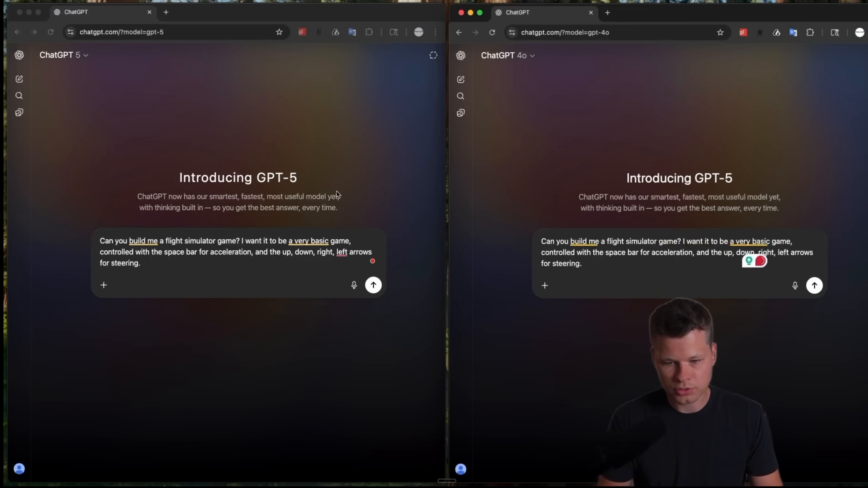
{"action": "mouse_move", "coordinate": [311, 173]}
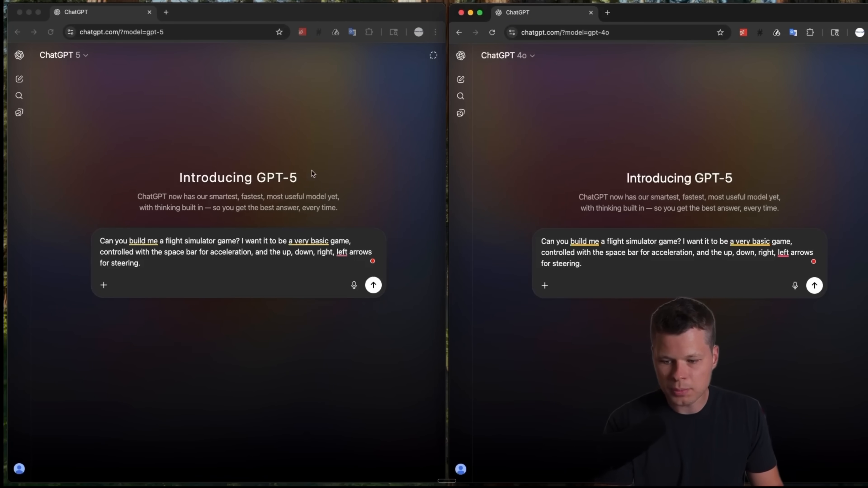
{"action": "mouse_move", "coordinate": [342, 182]}
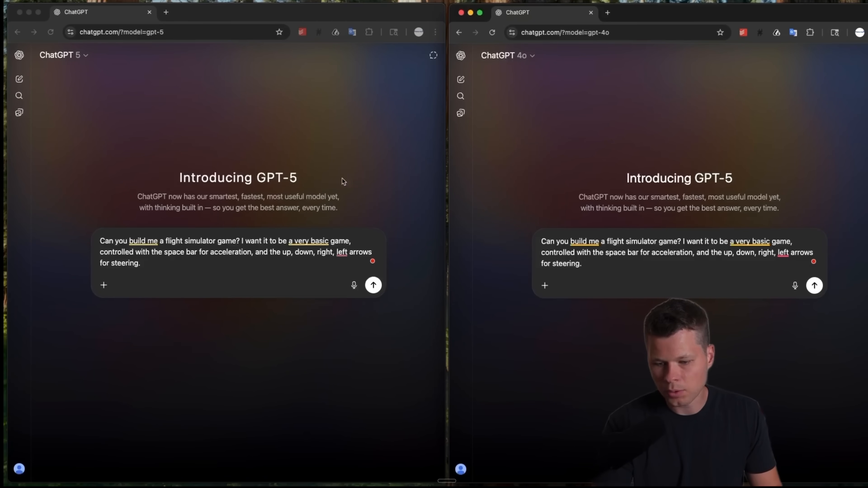
{"action": "mouse_move", "coordinate": [294, 191]}
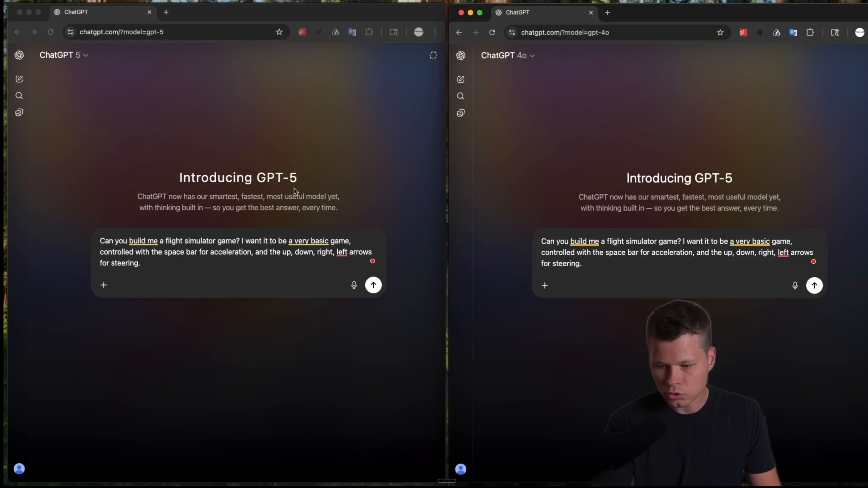
{"action": "mouse_move", "coordinate": [252, 222]}
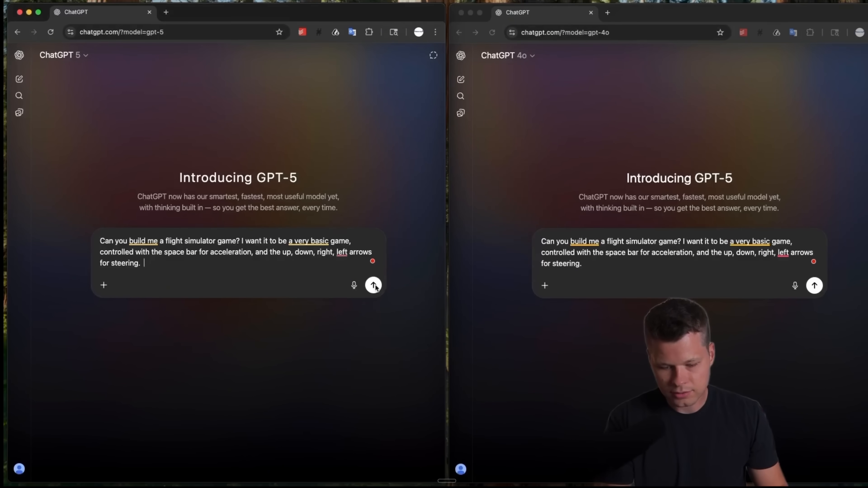
Step: Send the flight simulator request to GPT-5 and GPT-4o and watch the replies start
{"action": "left_click", "coordinate": [373, 285]}
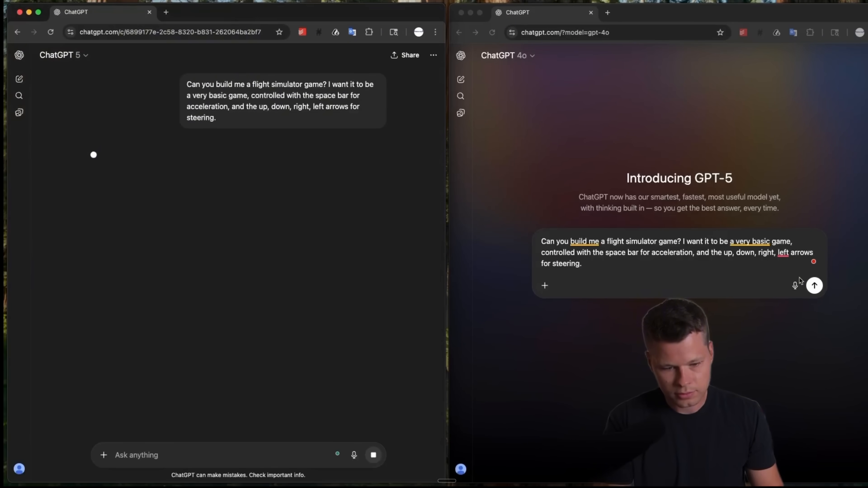
{"action": "left_click", "coordinate": [814, 285]}
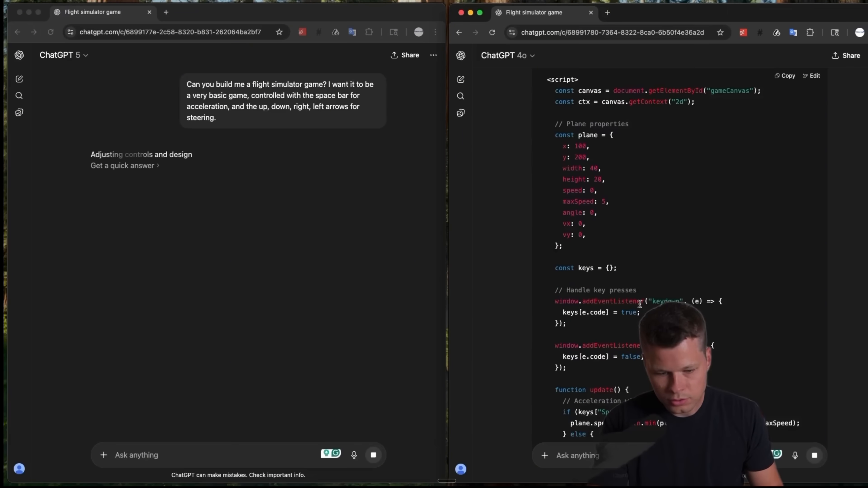
{"action": "scroll", "scroll_direction": "down", "scroll_amount": 3}
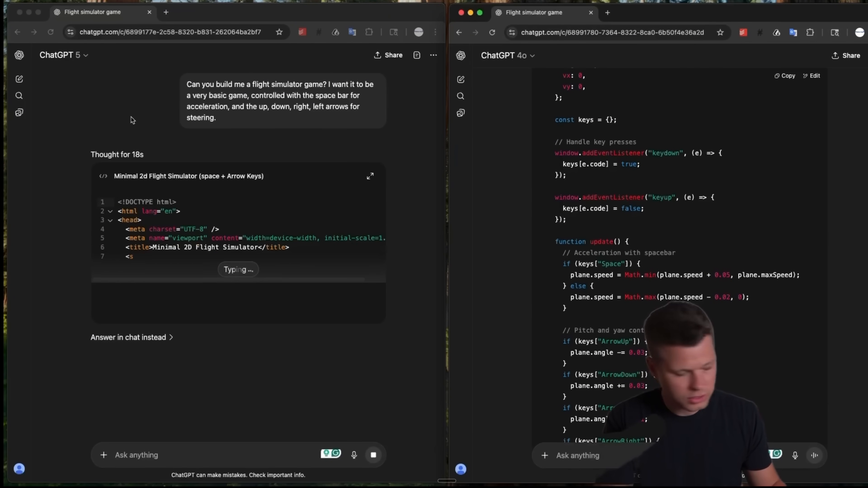
Step: View GPT-5's Minimal 2D Flight Simulator HTML full-width as it streams to completion
{"action": "left_click", "coordinate": [370, 176]}
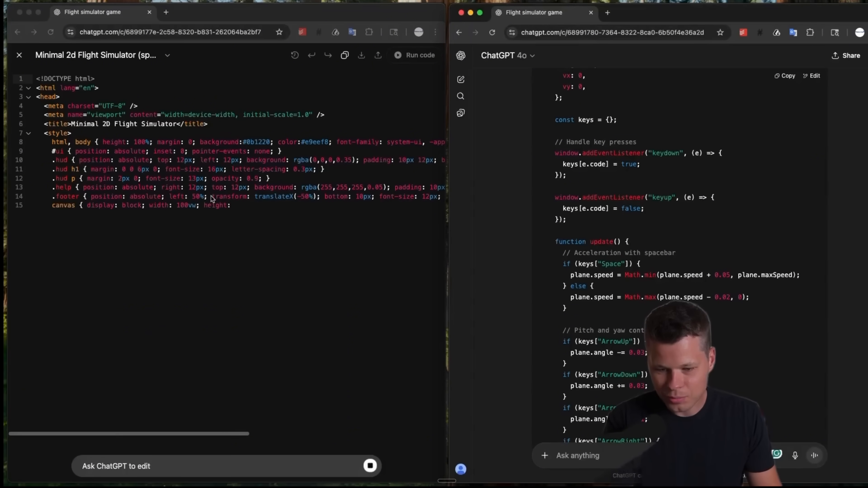
{"action": "scroll", "scroll_direction": "down", "scroll_amount": 3}
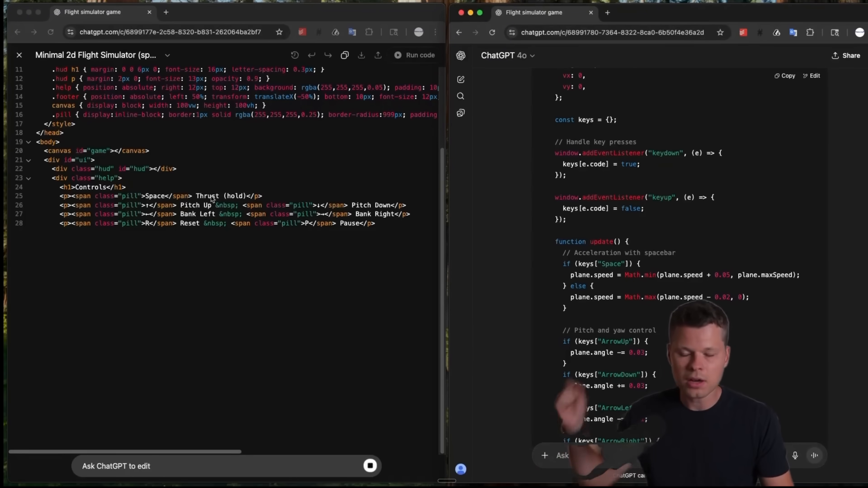
{"action": "scroll", "scroll_direction": "down", "scroll_amount": 3}
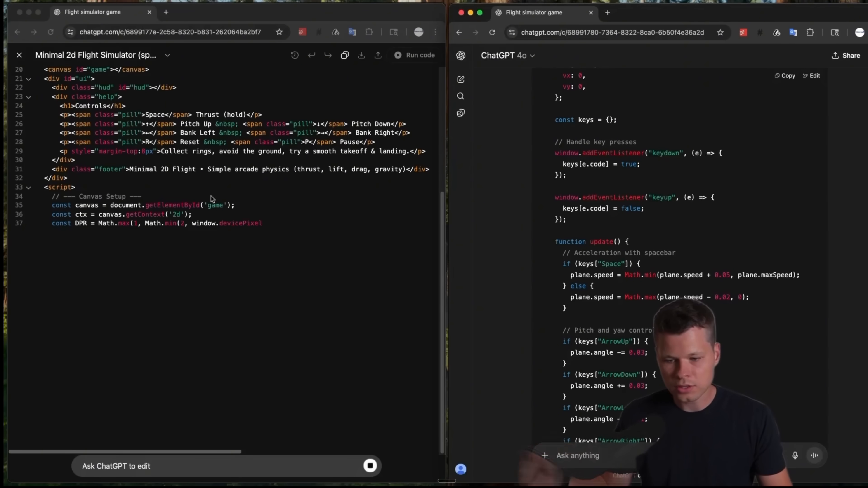
{"action": "scroll", "scroll_direction": "down", "scroll_amount": 3}
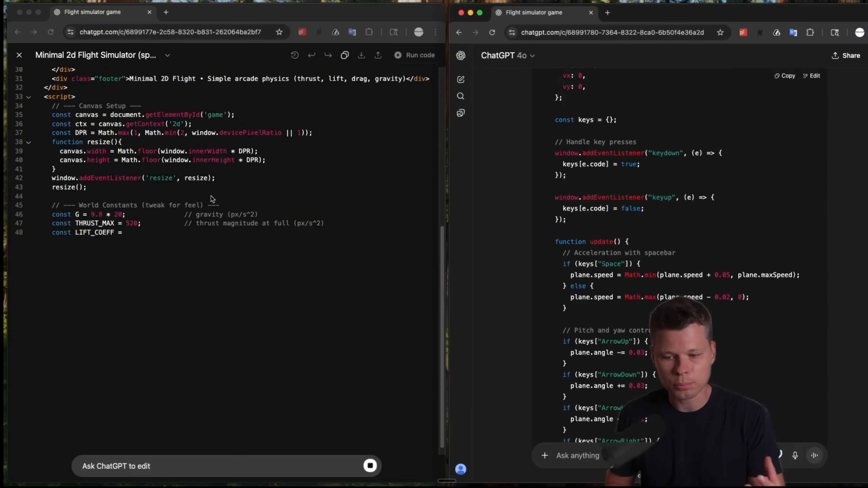
{"action": "scroll", "scroll_direction": "down", "scroll_amount": 3}
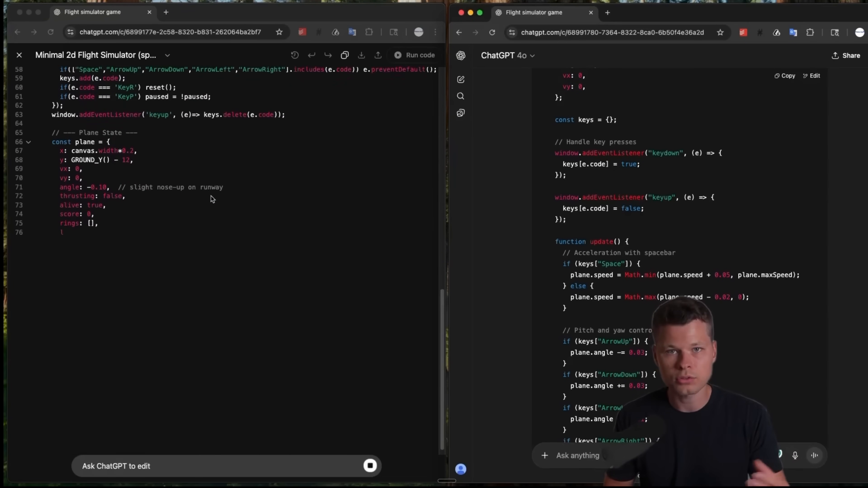
{"action": "scroll", "scroll_direction": "down", "scroll_amount": 3}
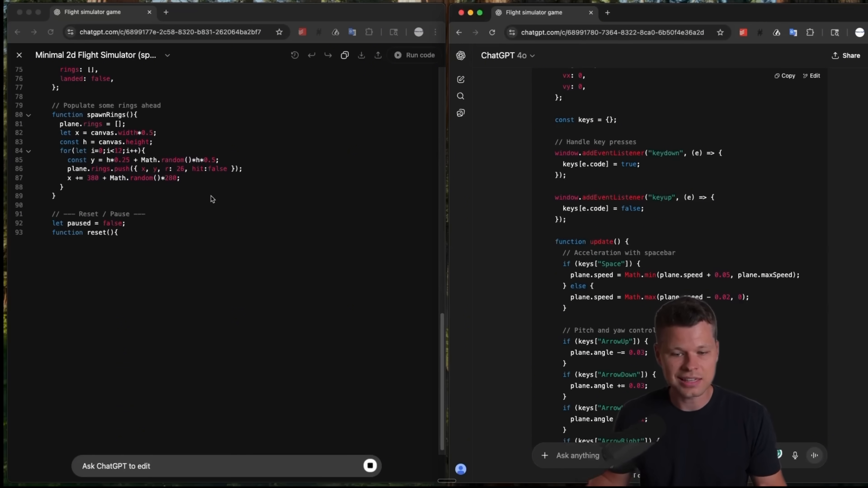
{"action": "scroll", "scroll_direction": "down", "scroll_amount": 3}
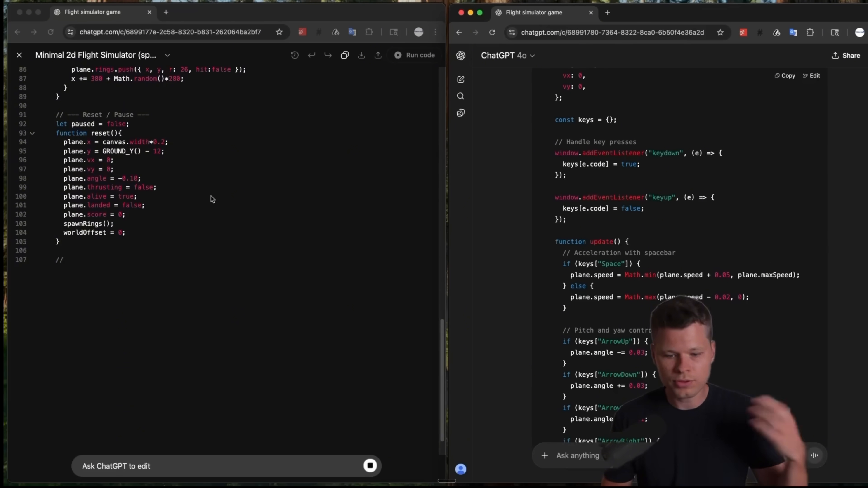
{"action": "scroll", "scroll_direction": "down", "scroll_amount": 3}
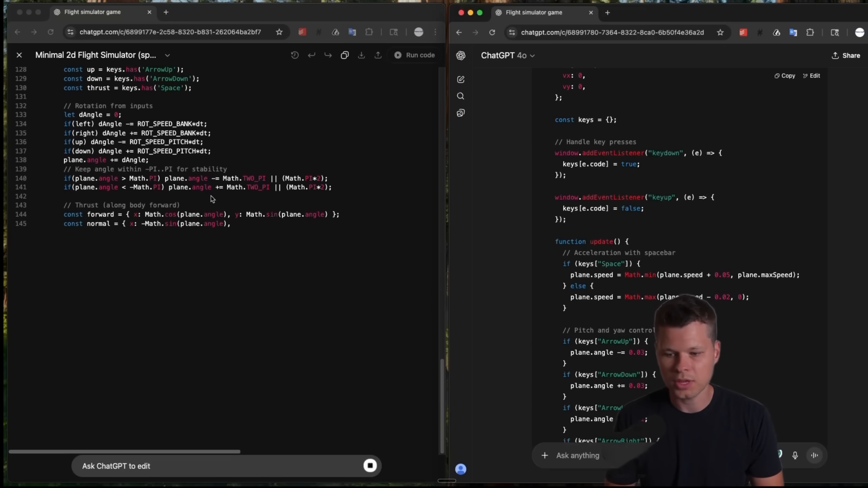
{"action": "scroll", "scroll_direction": "down", "scroll_amount": 3}
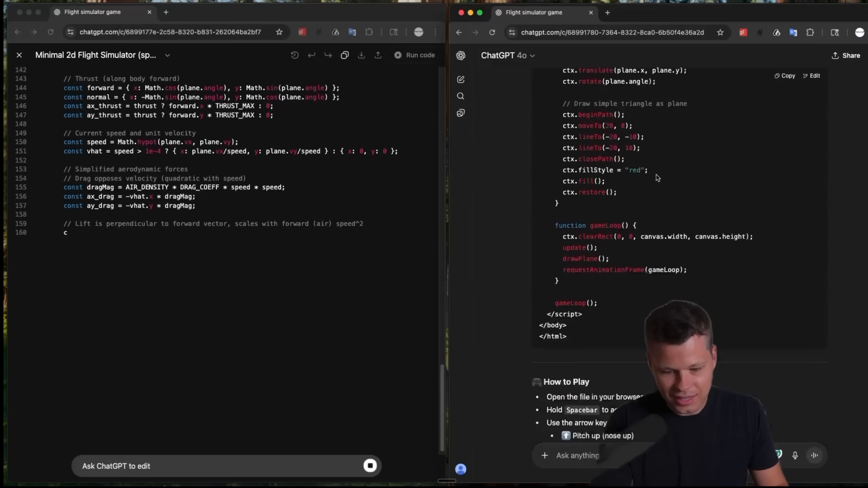
Step: Read GPT-4o's finished code down to its How to Play section and expansion ideas
{"action": "scroll", "scroll_direction": "down", "scroll_amount": 3}
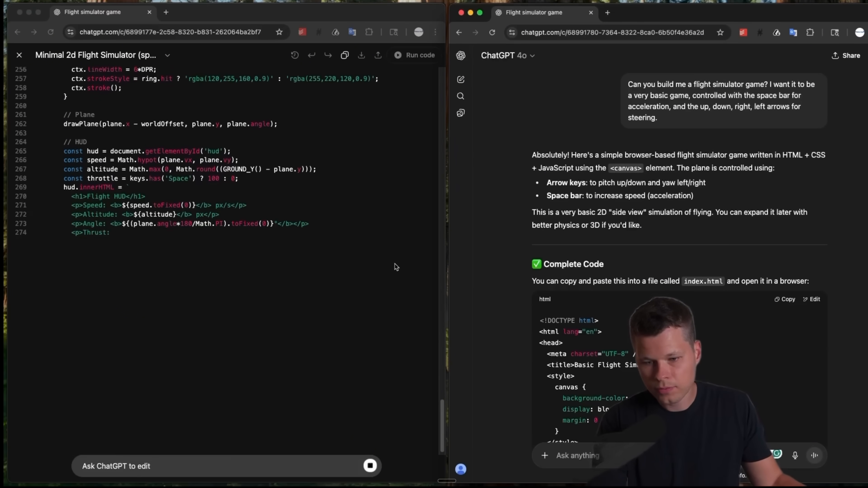
{"action": "scroll", "scroll_direction": "down", "scroll_amount": 3}
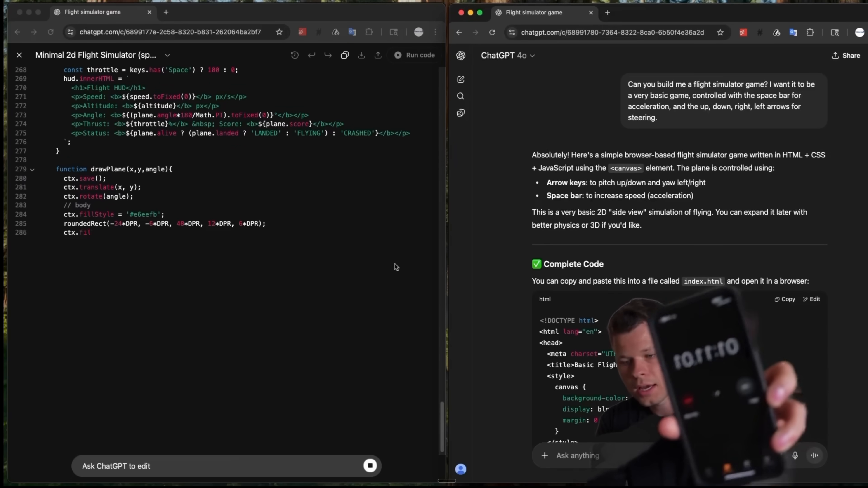
{"action": "scroll", "scroll_direction": "down", "scroll_amount": 3}
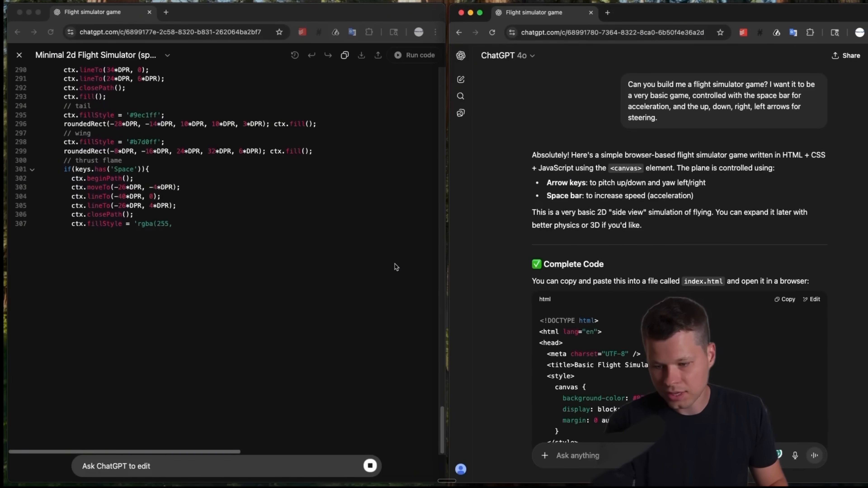
{"action": "scroll", "scroll_direction": "down", "scroll_amount": 3}
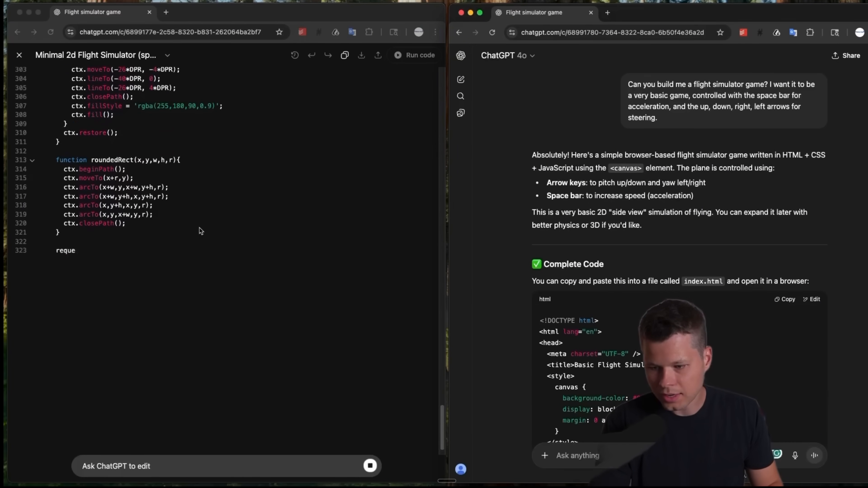
{"action": "scroll", "scroll_direction": "down", "scroll_amount": 3}
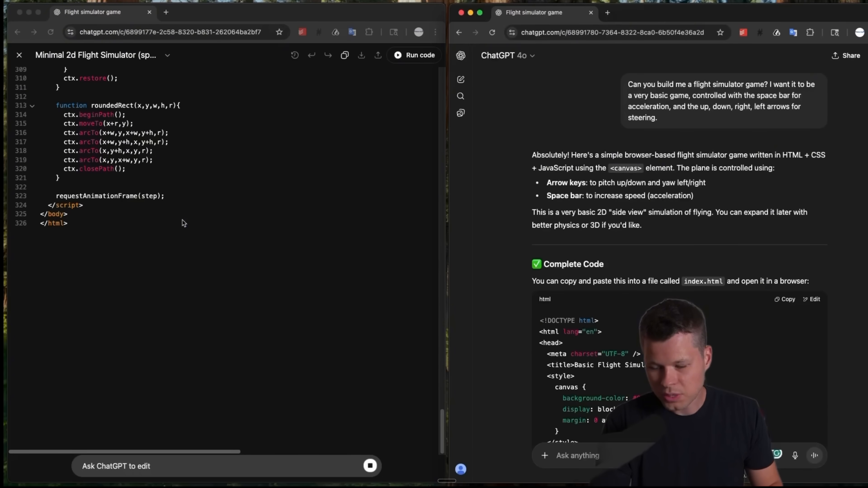
{"action": "scroll", "scroll_direction": "down", "scroll_amount": 3}
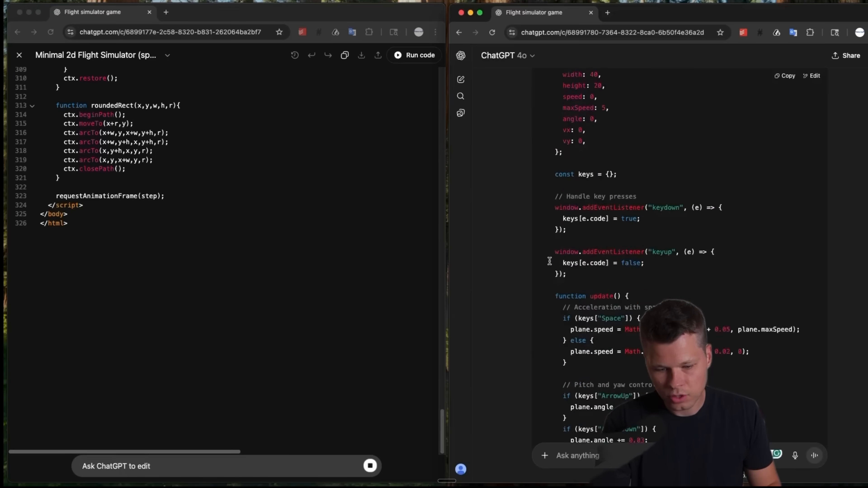
{"action": "scroll", "scroll_direction": "down", "scroll_amount": 3}
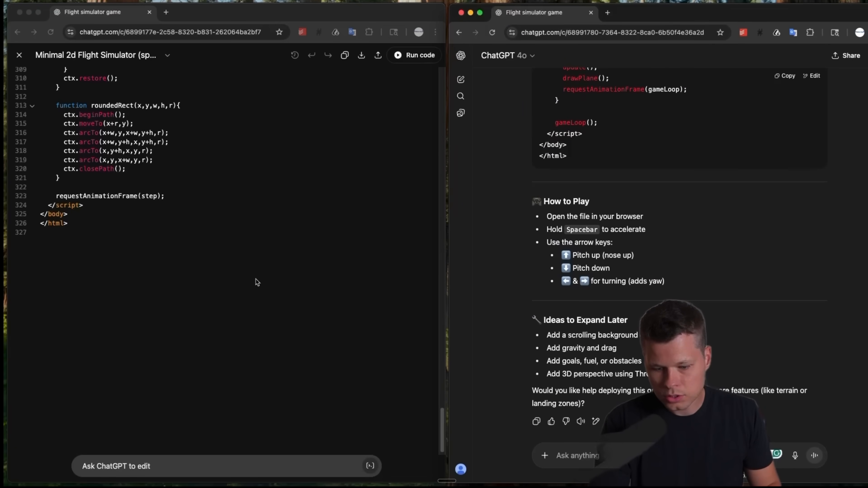
{"action": "scroll", "scroll_direction": "up", "scroll_amount": 3}
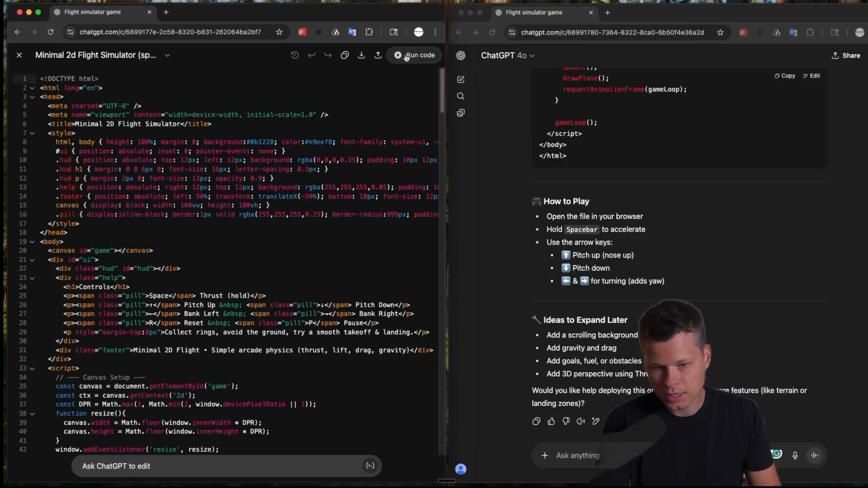
Step: Run GPT-5's simulator in the preview and fly the plane with Space
{"action": "left_click", "coordinate": [414, 55]}
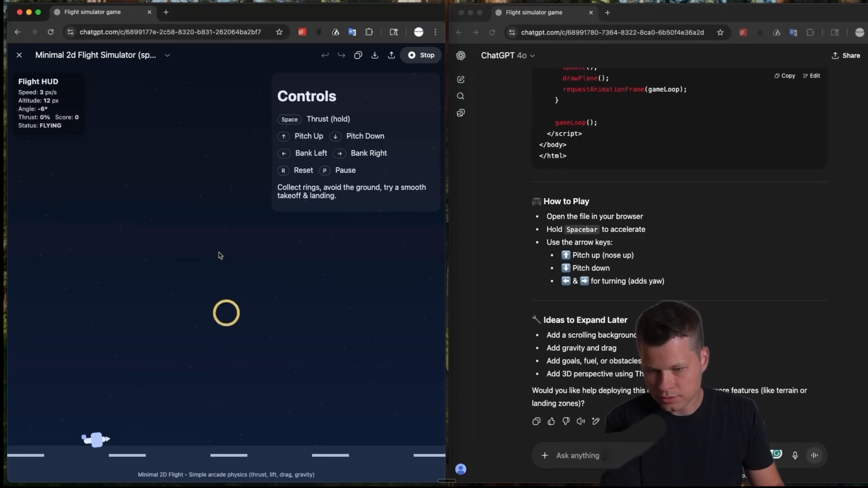
{"action": "key", "text": "space"}
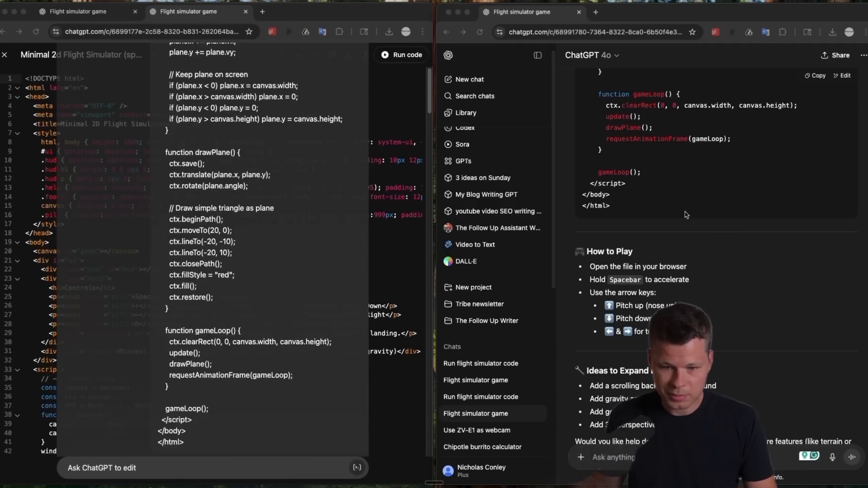
Step: Read GPT-4o's reply that it cannot run the flight simulator code itself
{"action": "scroll", "scroll_direction": "down", "scroll_amount": 3}
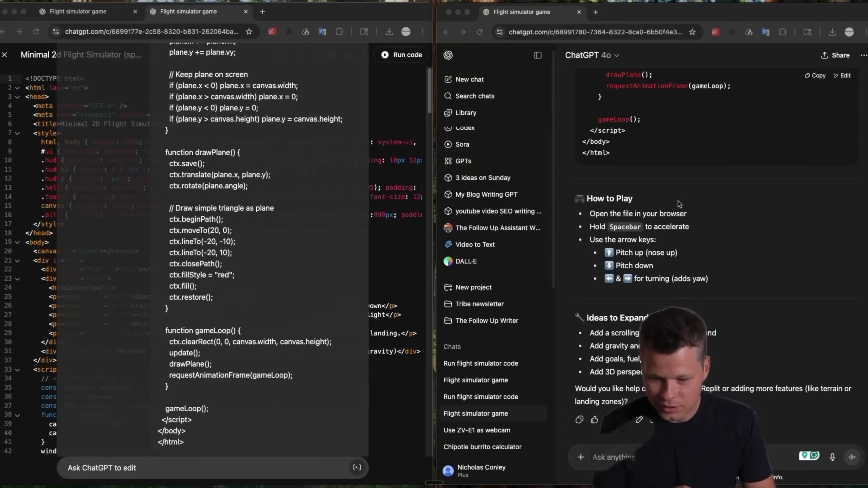
{"action": "scroll", "scroll_direction": "down", "scroll_amount": 3}
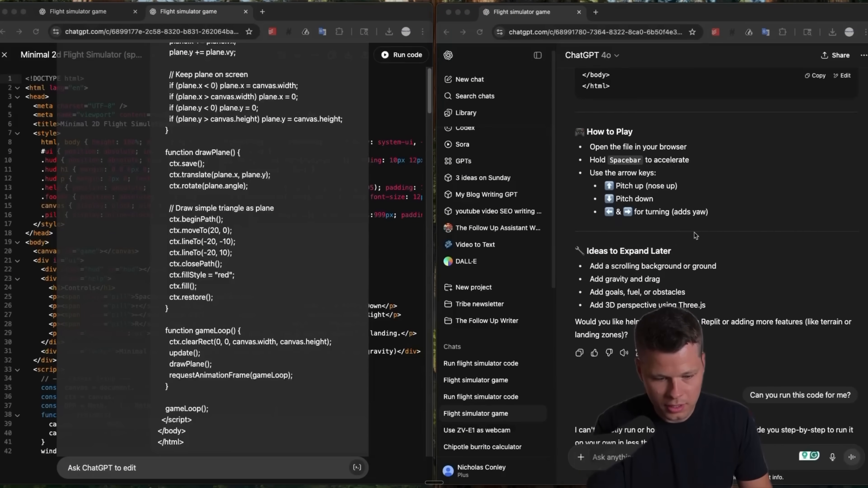
{"action": "scroll", "scroll_direction": "down", "scroll_amount": 3}
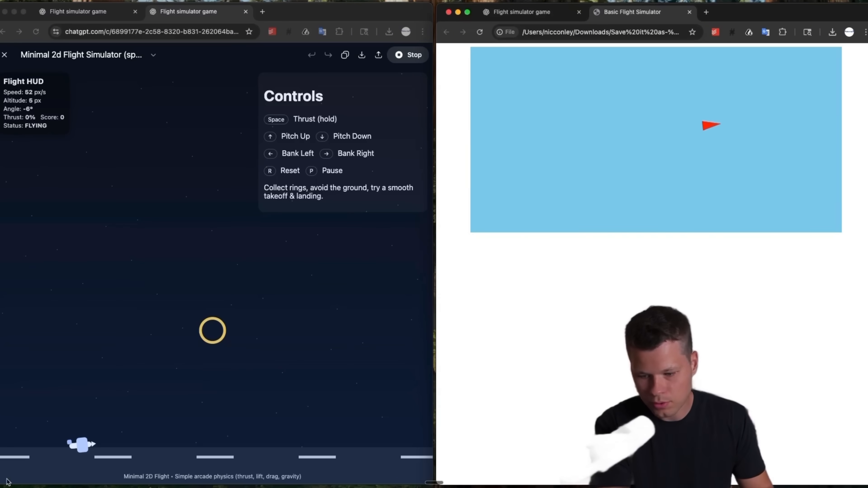
Step: Fly the red triangle plane in GPT-4o's locally opened Basic Flight Simulator
{"action": "key", "text": "space"}
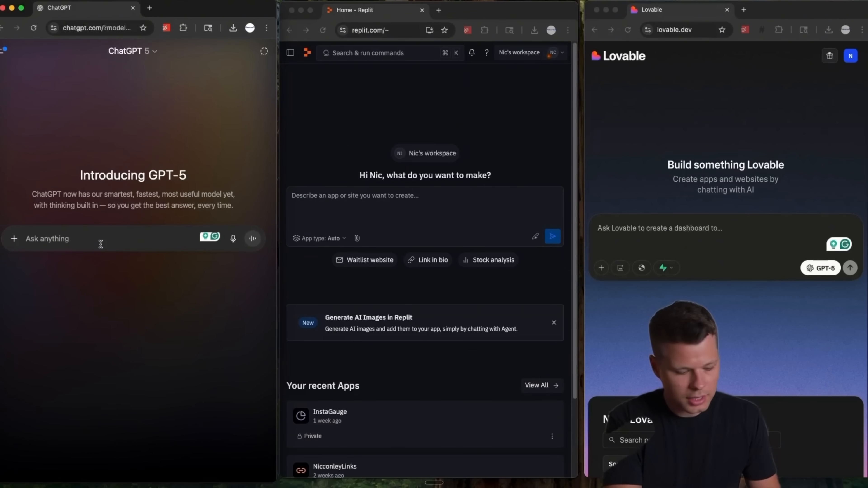
Step: Paste the flight simulator request into ChatGPT, Replit and Lovable and send it in ChatGPT and Replit
{"action": "type", "text": "Can you build me a flight simulator game? I want it to be a very basic game, controlled with the space bar for acceleration, and the up, down, right, left arrows for steering."}
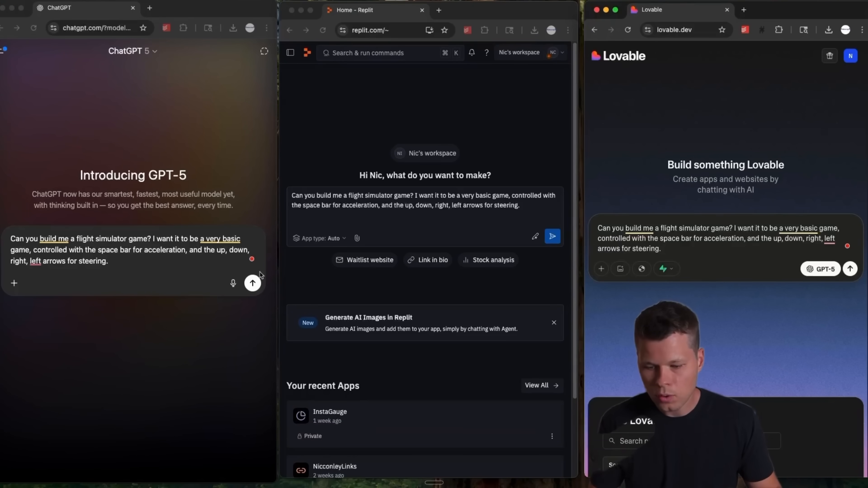
{"action": "left_click", "coordinate": [252, 283]}
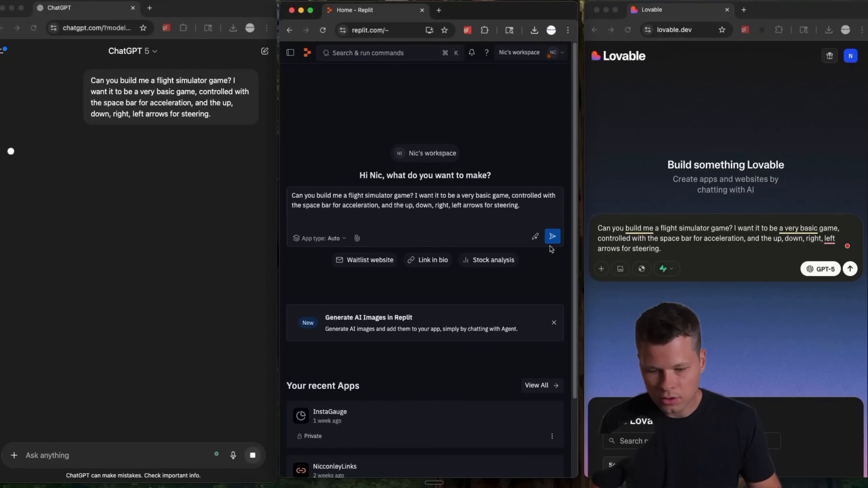
{"action": "left_click", "coordinate": [551, 236]}
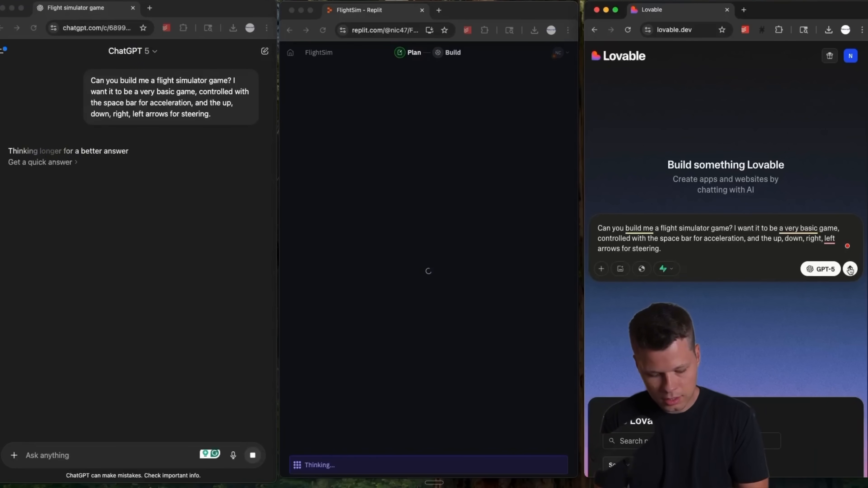
Step: Send the request in Lovable and view ChatGPT's Basic Flight Simulator code full-width alongside Replit's FlightSim plan
{"action": "left_click", "coordinate": [850, 269]}
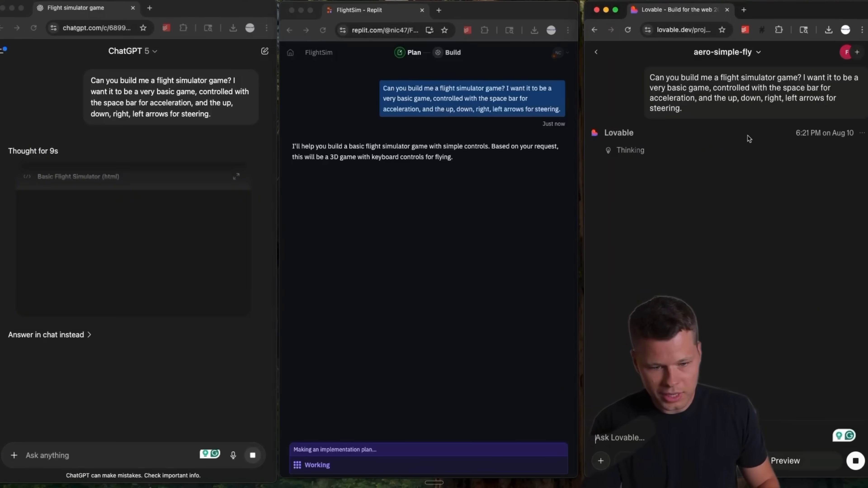
{"action": "left_click", "coordinate": [236, 176]}
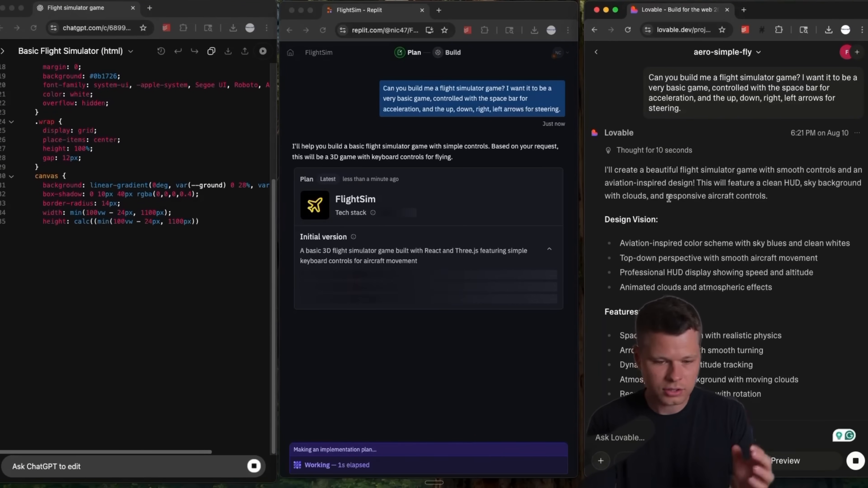
{"action": "scroll", "scroll_direction": "down", "scroll_amount": 3}
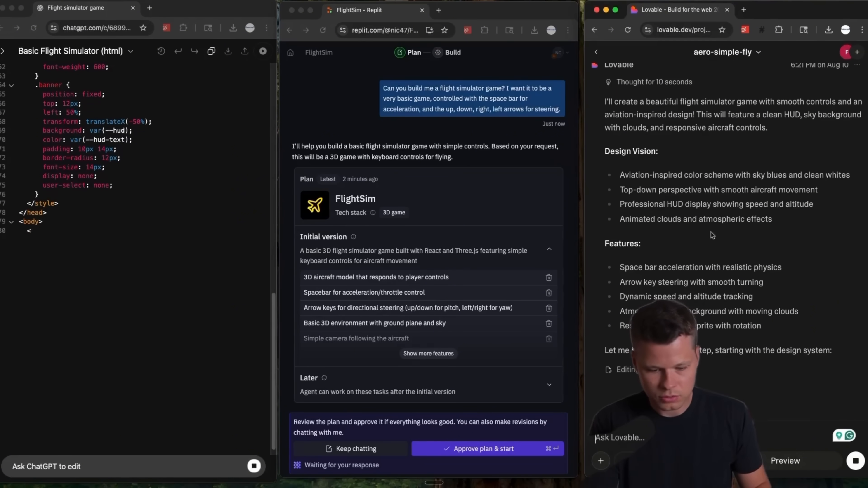
{"action": "scroll", "scroll_direction": "down", "scroll_amount": 3}
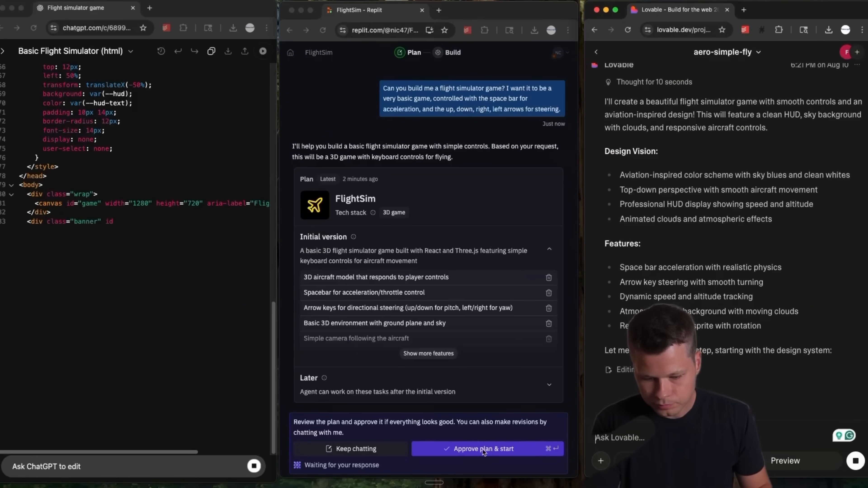
Step: Approve Replit's FlightSim plan so it starts building while ChatGPT's code streams
{"action": "left_click", "coordinate": [486, 448]}
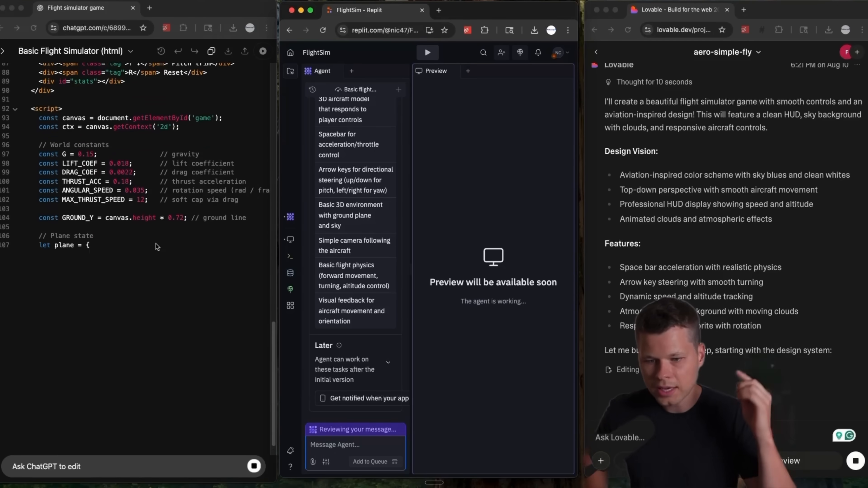
{"action": "scroll", "scroll_direction": "down", "scroll_amount": 3}
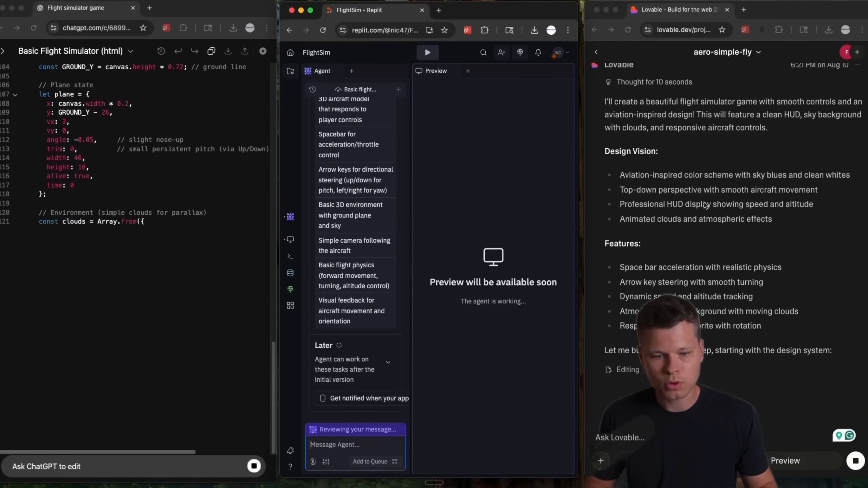
{"action": "scroll", "scroll_direction": "down", "scroll_amount": 3}
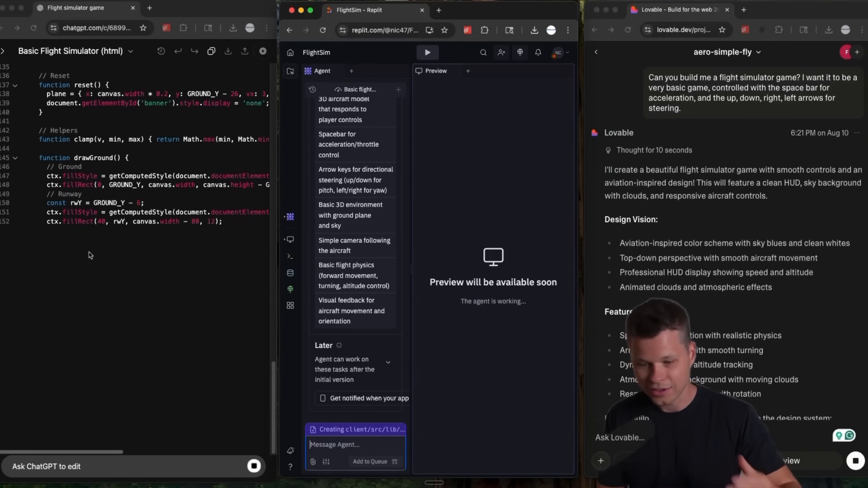
{"action": "scroll", "scroll_direction": "down", "scroll_amount": 3}
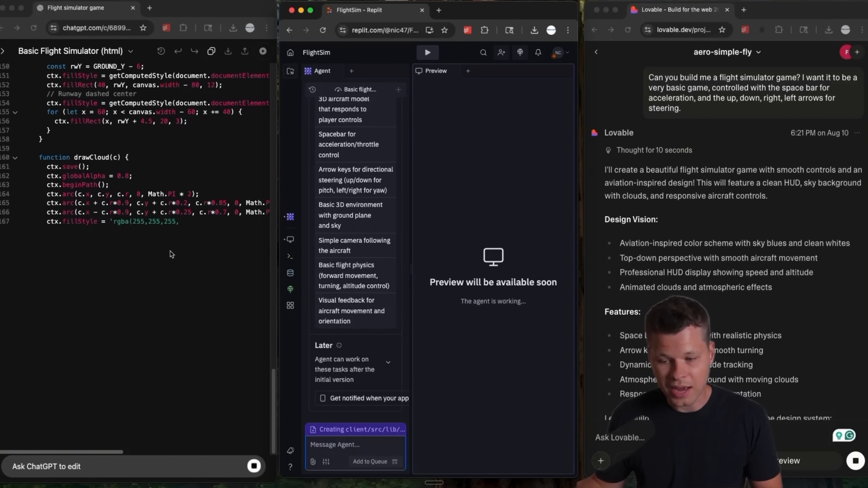
{"action": "scroll", "scroll_direction": "down", "scroll_amount": 3}
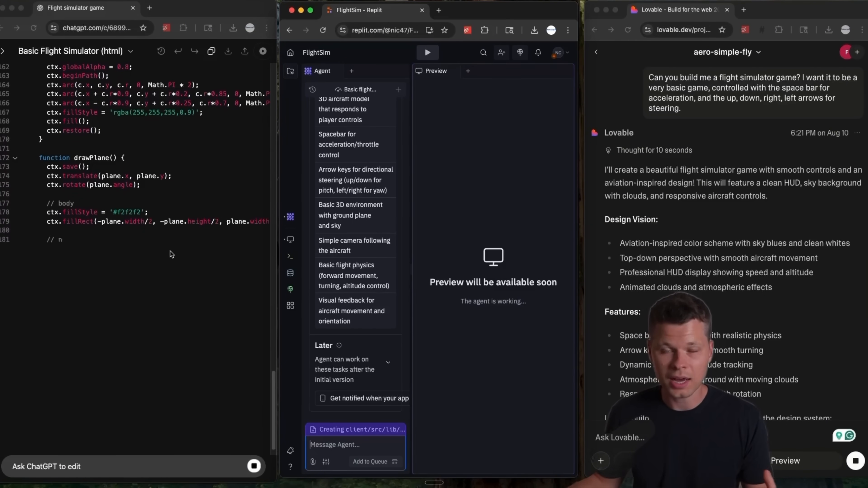
{"action": "scroll", "scroll_direction": "down", "scroll_amount": 3}
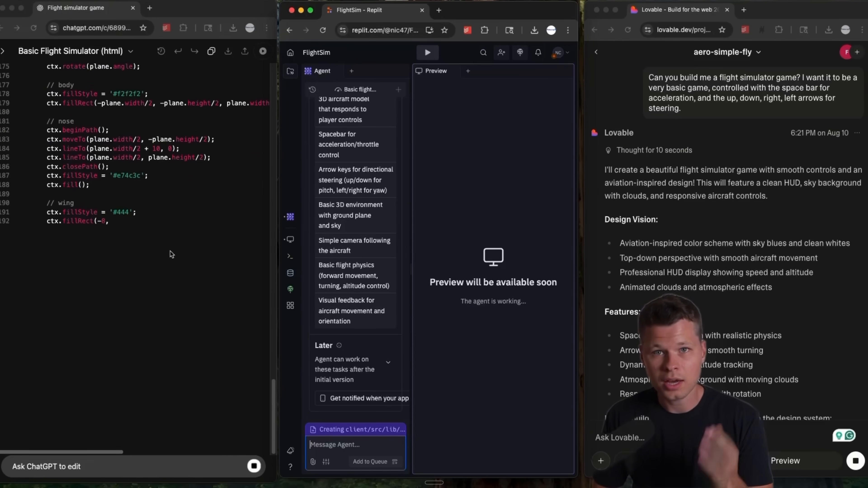
{"action": "scroll", "scroll_direction": "down", "scroll_amount": 3}
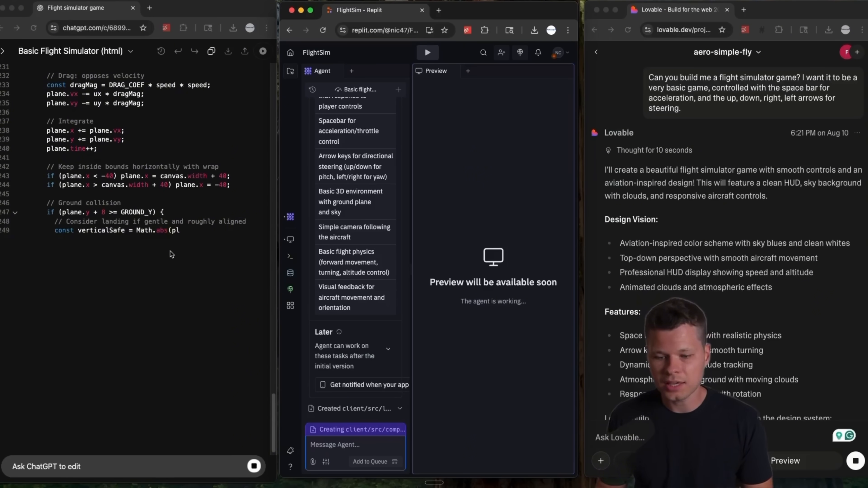
Step: Follow ChatGPT's code to the end as Replit's 3D game and Lovable's sky game come up in preview
{"action": "scroll", "scroll_direction": "down", "scroll_amount": 3}
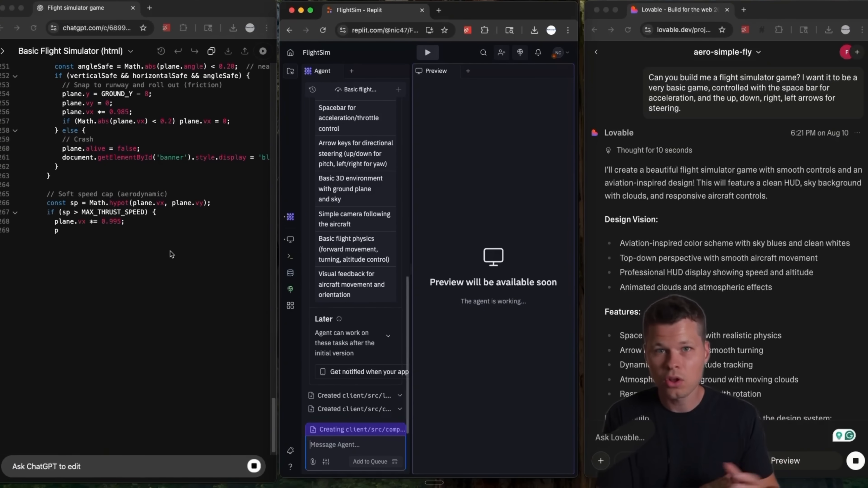
{"action": "scroll", "scroll_direction": "down", "scroll_amount": 3}
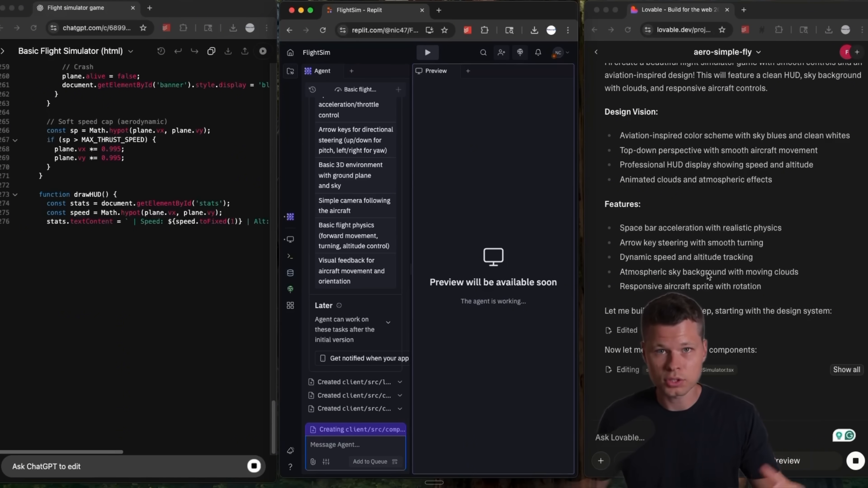
{"action": "scroll", "scroll_direction": "down", "scroll_amount": 3}
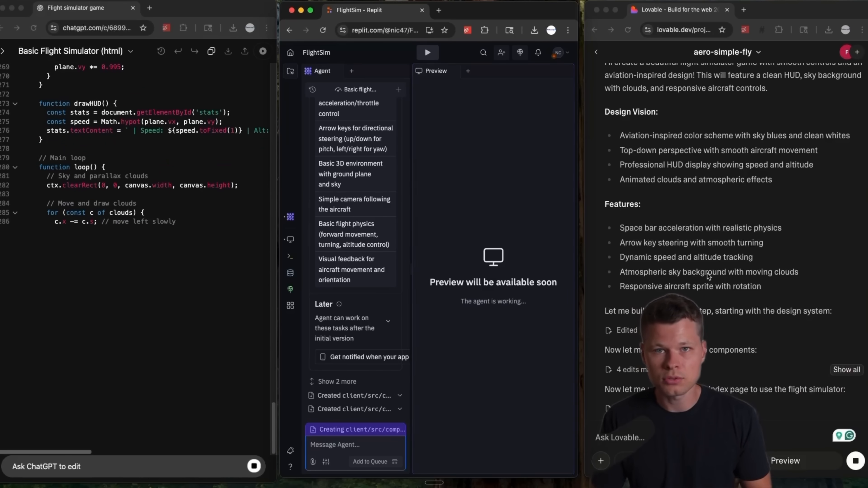
{"action": "scroll", "scroll_direction": "down", "scroll_amount": 3}
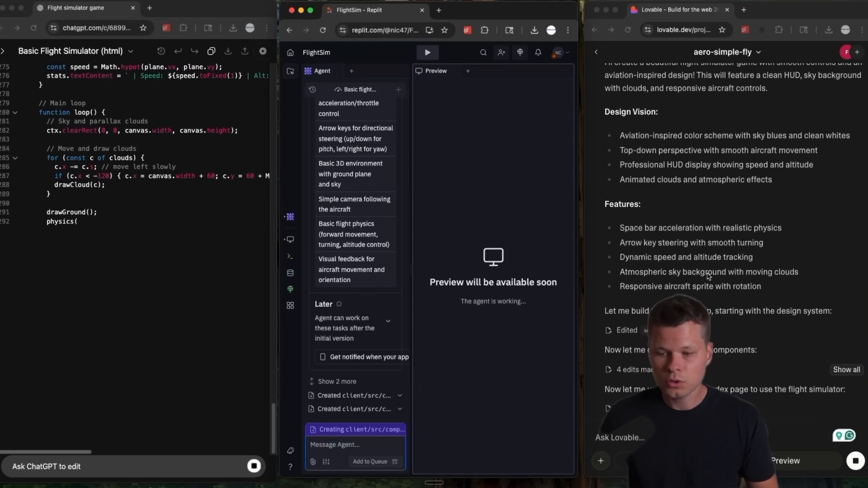
{"action": "scroll", "scroll_direction": "down", "scroll_amount": 3}
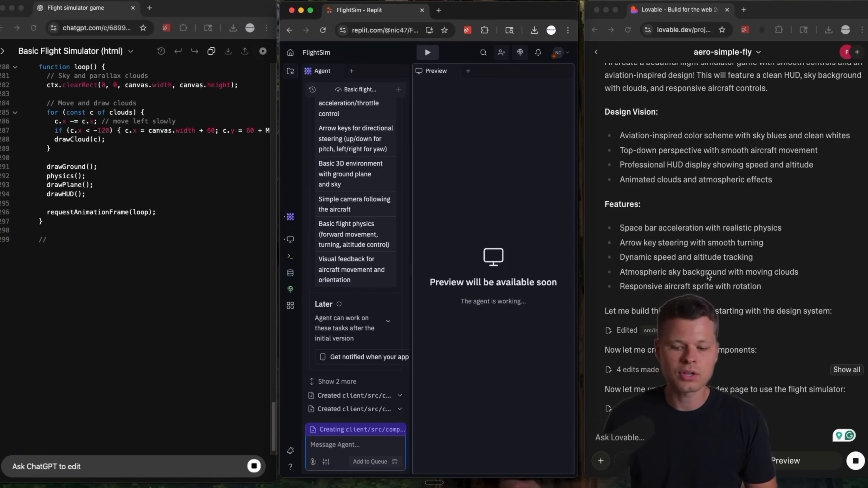
{"action": "scroll", "scroll_direction": "down", "scroll_amount": 3}
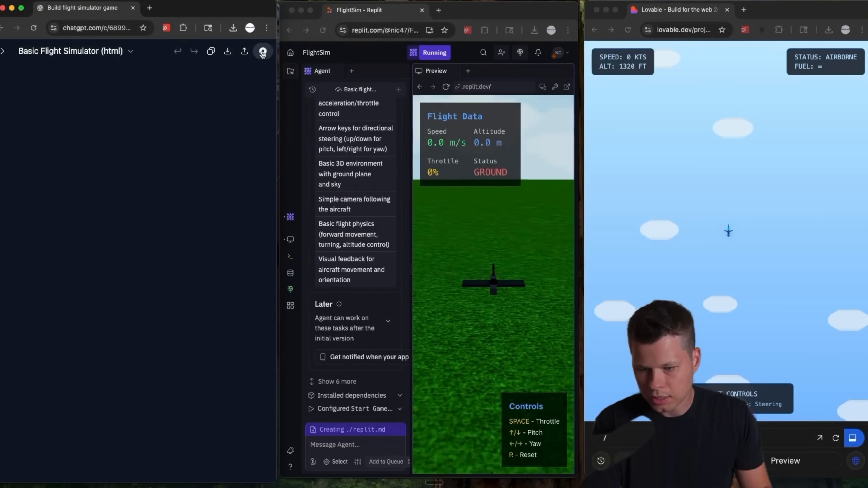
{"action": "left_click", "coordinate": [262, 51]}
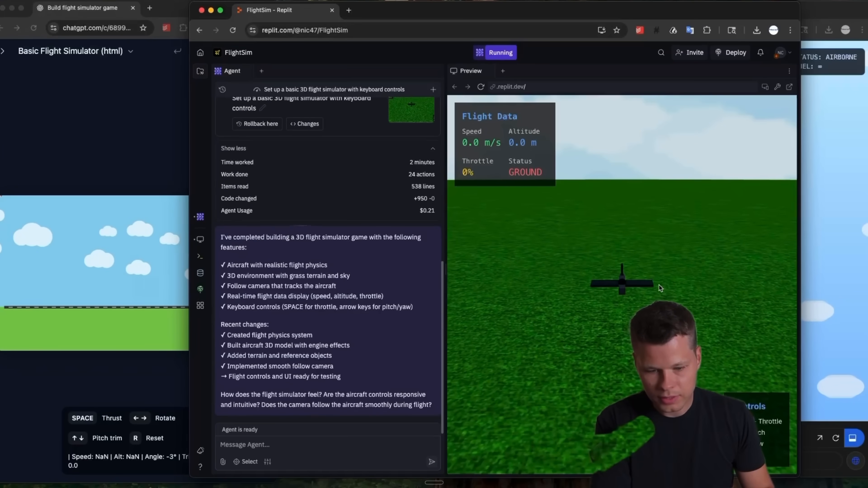
Step: Test-fly Replit's plane: throttle up, steer across the grass, then cut throttle to zero
{"action": "key", "text": "space"}
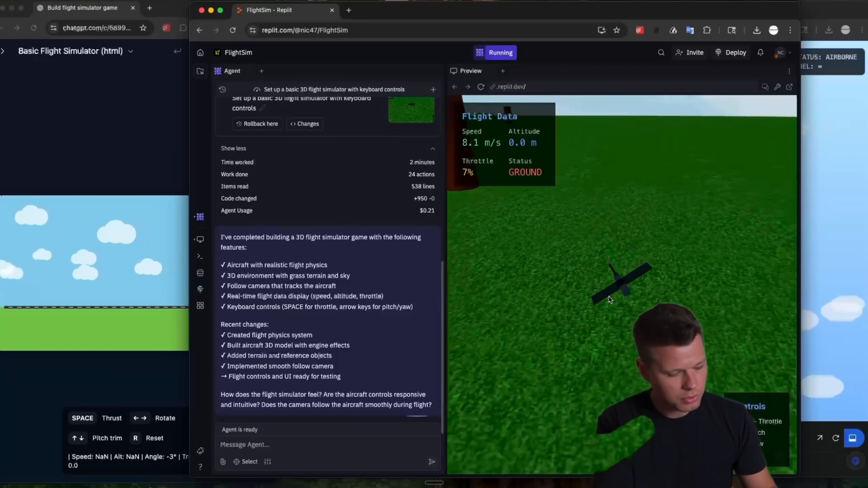
{"action": "key", "text": "space"}
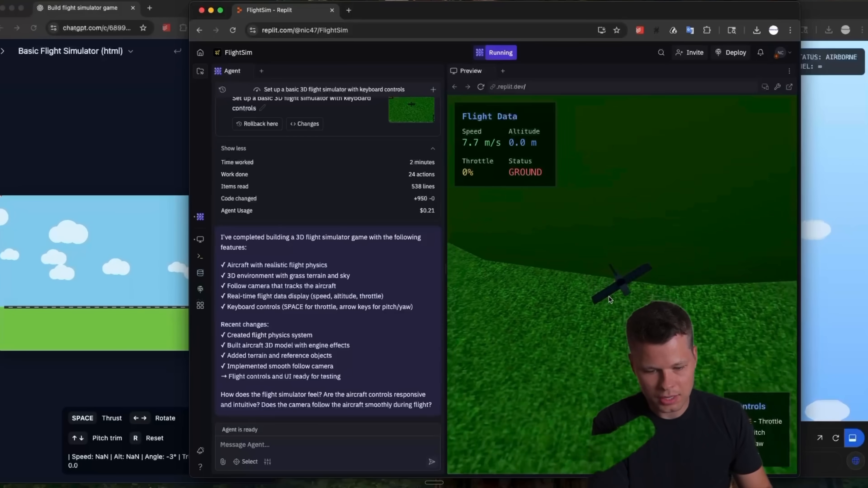
{"action": "key", "text": "space"}
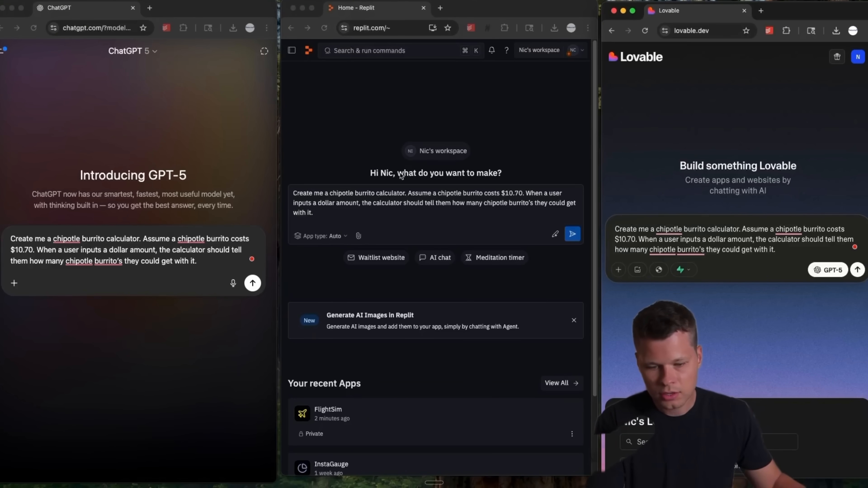
Step: Send the burrito calculator request to ChatGPT, Replit and Lovable
{"action": "left_click", "coordinate": [252, 283]}
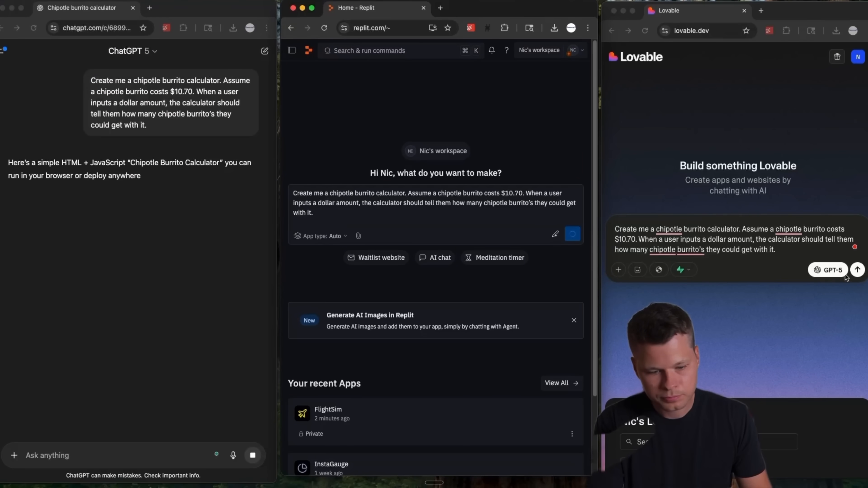
{"action": "left_click", "coordinate": [572, 234]}
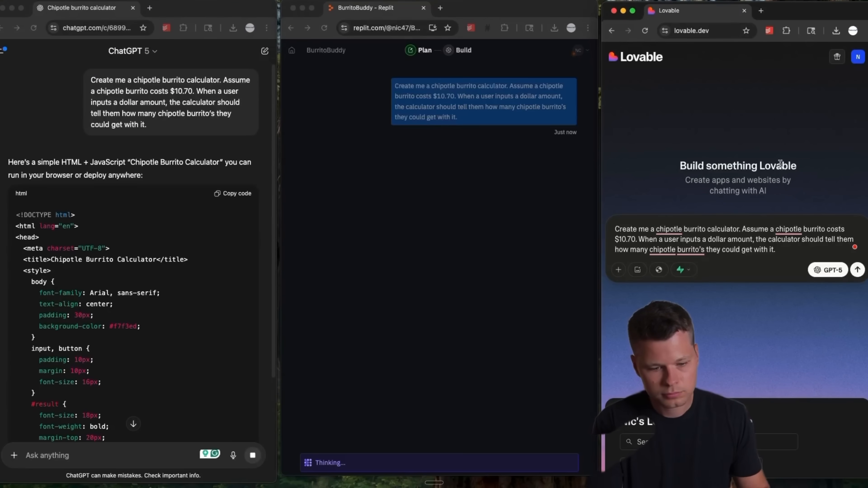
{"action": "left_click", "coordinate": [857, 270]}
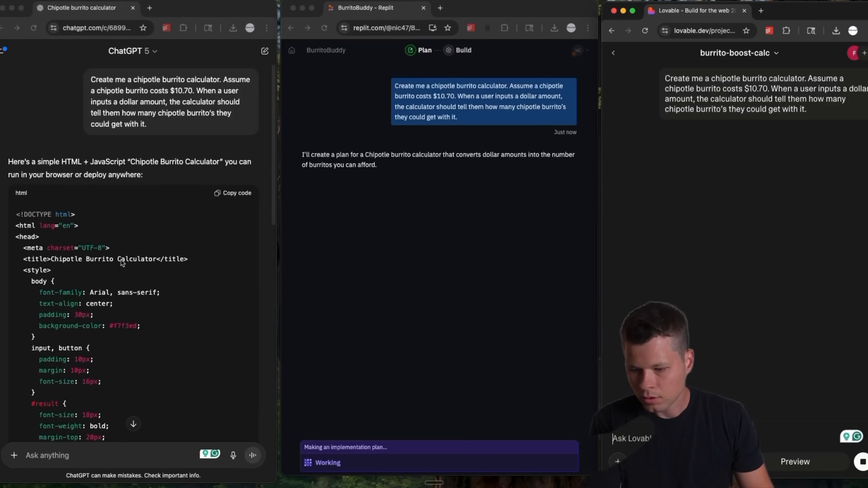
{"action": "scroll", "scroll_direction": "down", "scroll_amount": 3}
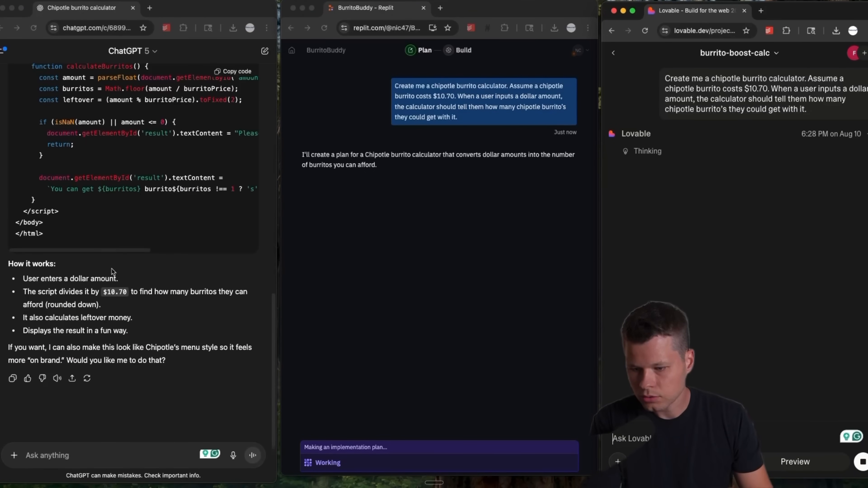
{"action": "scroll", "scroll_direction": "up", "scroll_amount": 3}
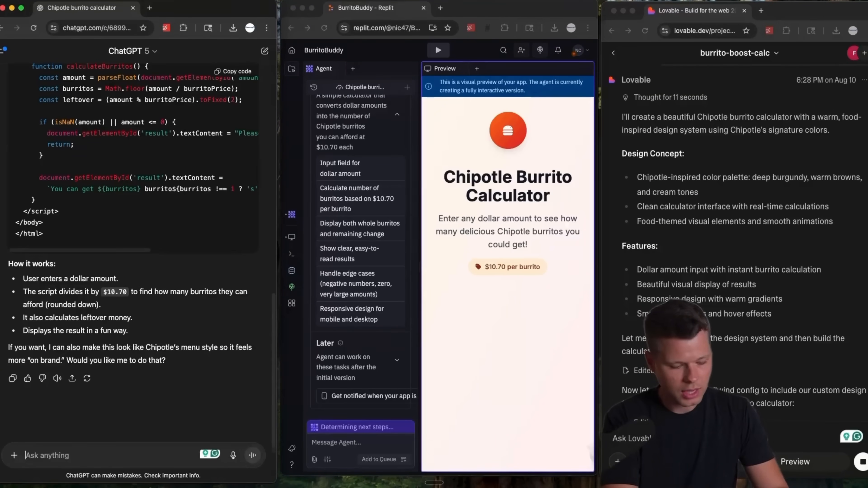
Step: Ask ChatGPT 'Can you run the code here for me' and review the three panes while waiting
{"action": "type", "text": "Can you run the"}
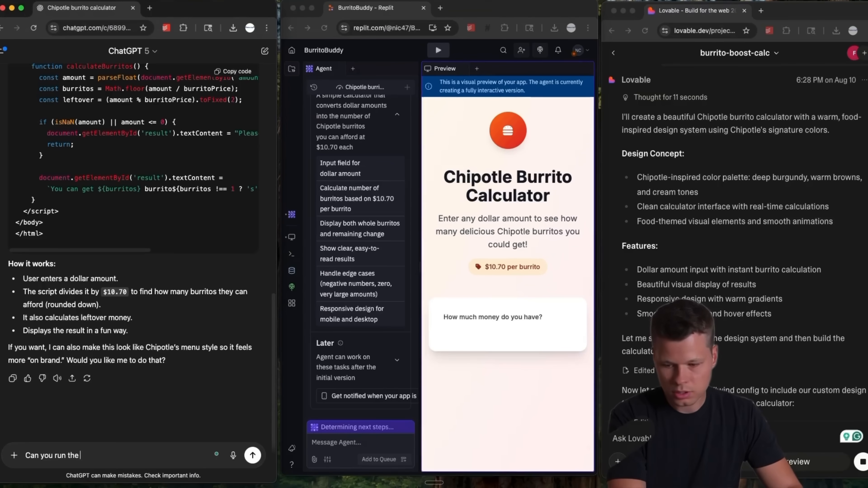
{"action": "type", "text": "code here for m"}
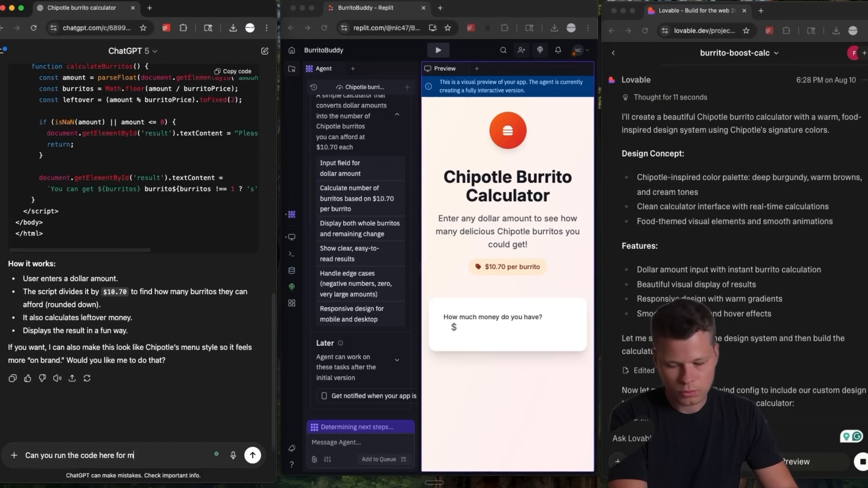
{"action": "left_click", "coordinate": [252, 455]}
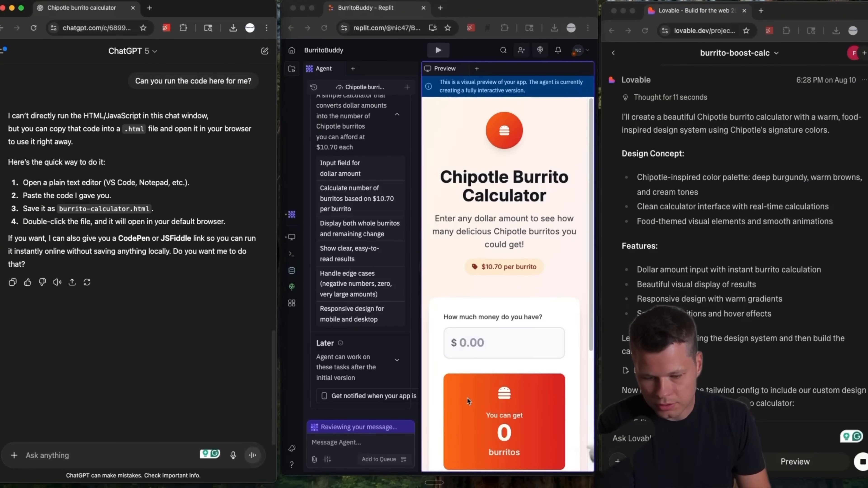
{"action": "scroll", "scroll_direction": "down", "scroll_amount": 3}
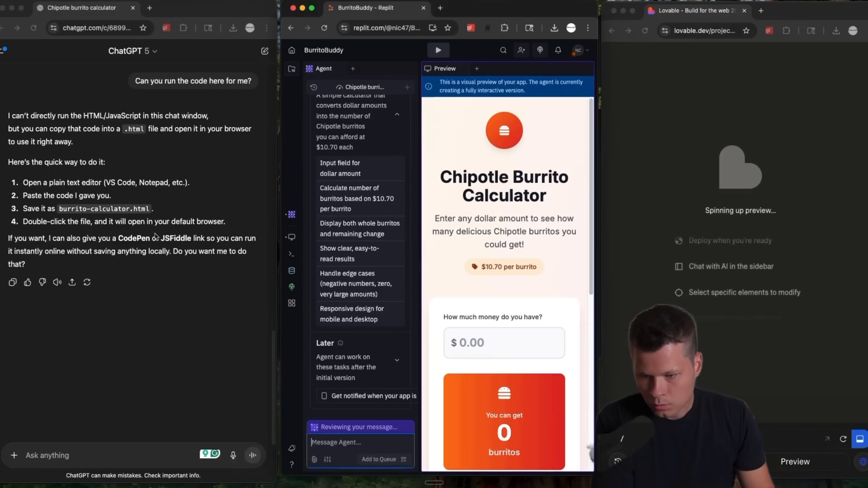
{"action": "scroll", "scroll_direction": "up", "scroll_amount": 3}
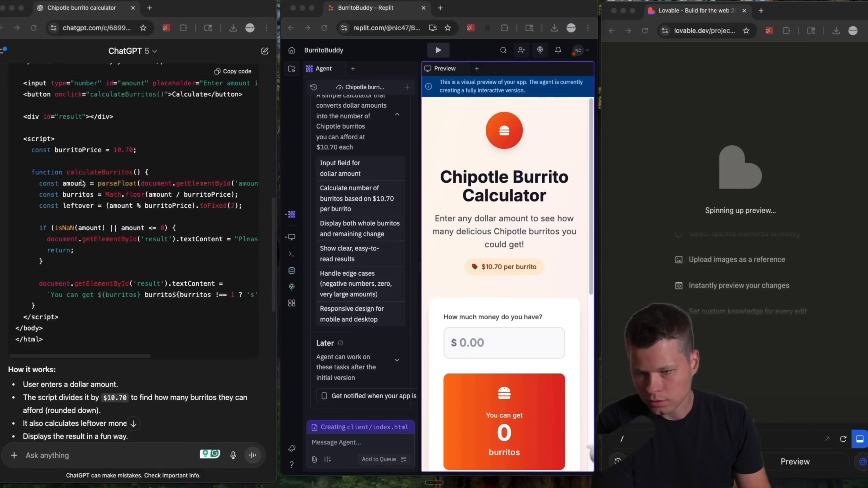
{"action": "scroll", "scroll_direction": "up", "scroll_amount": 3}
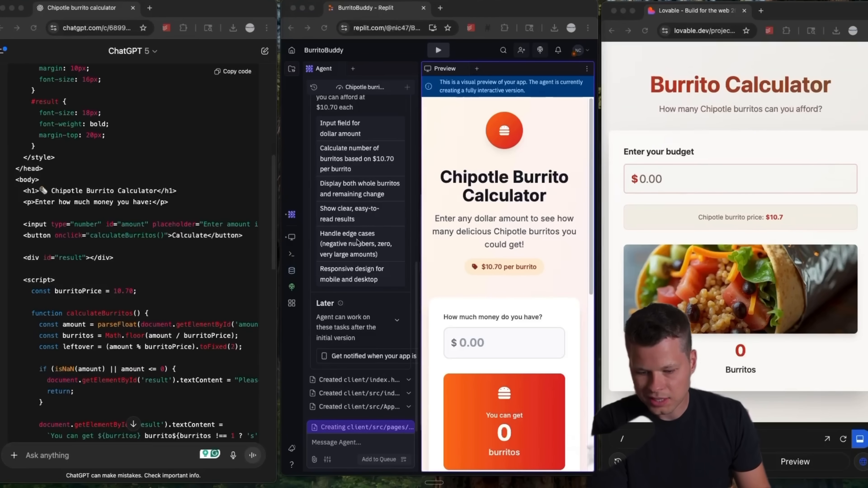
{"action": "scroll", "scroll_direction": "down", "scroll_amount": 3}
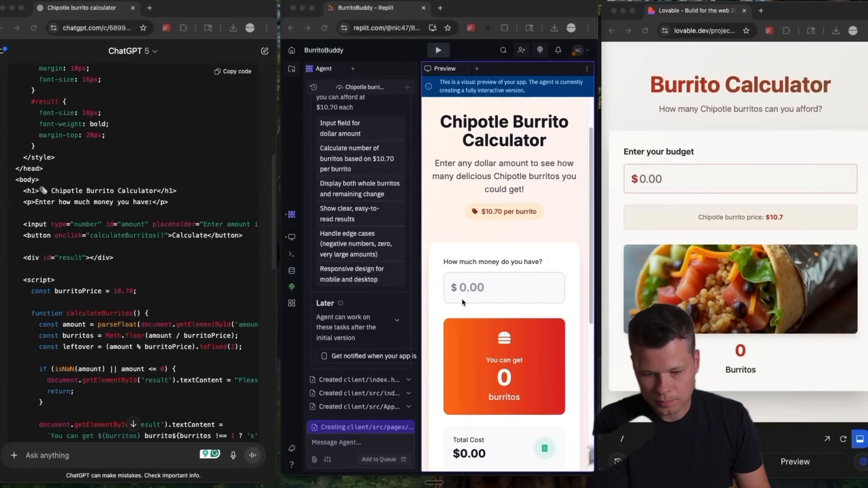
Step: Load ChatGPT's calculator as a local HTML file in a new Chrome tab
{"action": "left_click", "coordinate": [185, 8]}
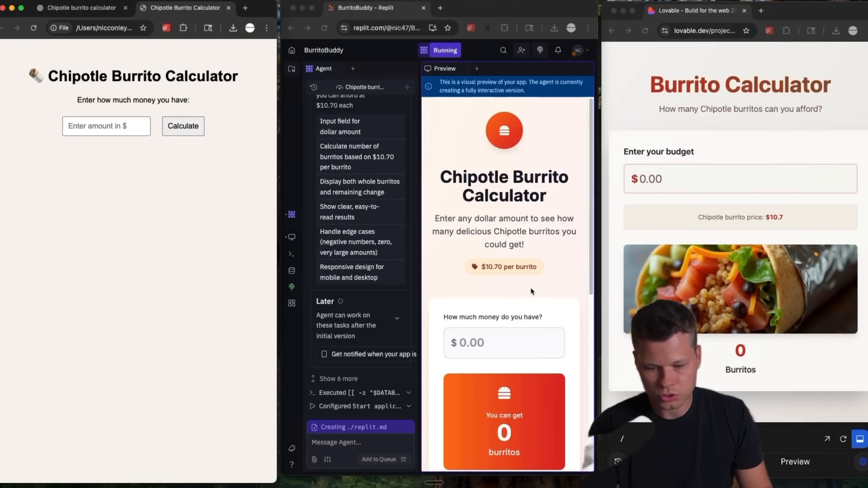
{"action": "scroll", "scroll_direction": "down", "scroll_amount": 3}
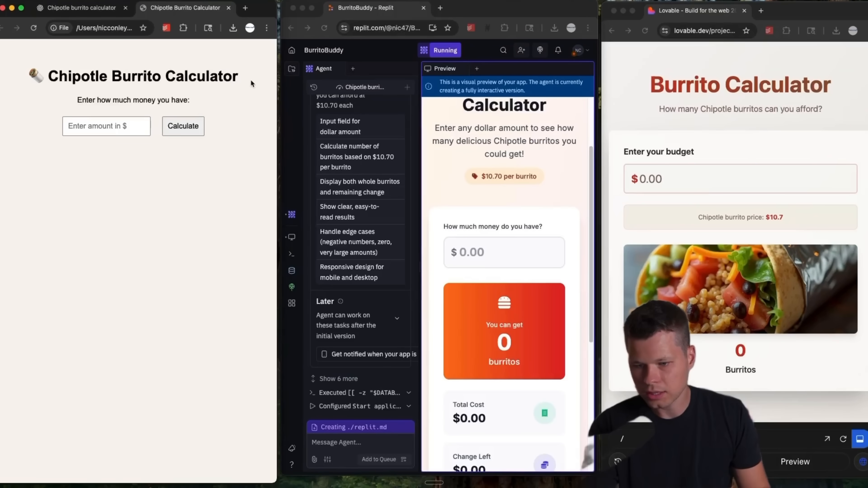
{"action": "mouse_move", "coordinate": [229, 71]}
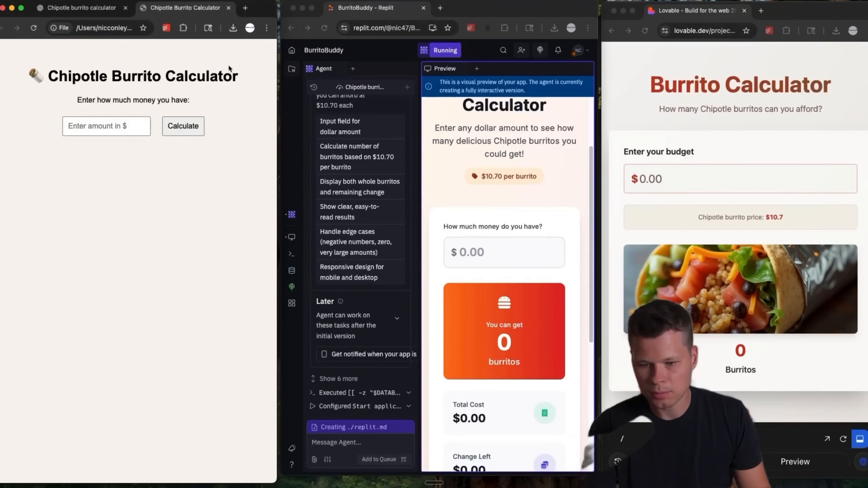
{"action": "scroll", "scroll_direction": "up", "scroll_amount": 3}
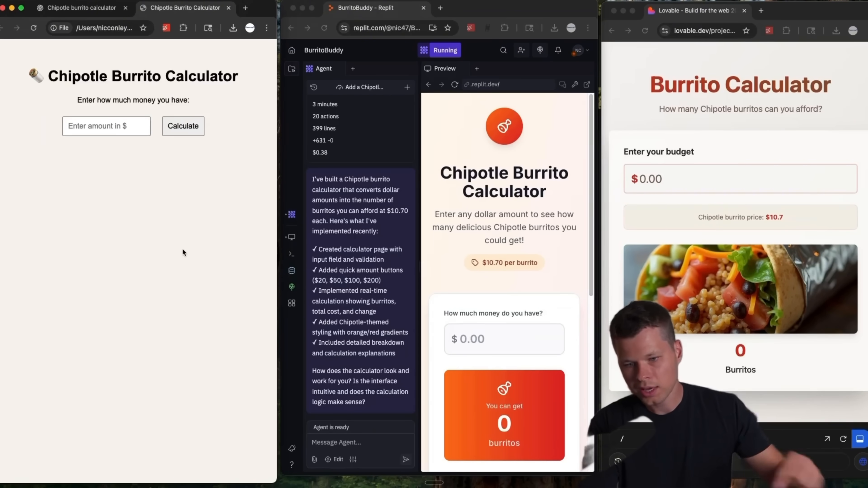
Step: Calculate a 100-dollar budget in ChatGPT's local calculator, giving 9 burritos
{"action": "left_click", "coordinate": [103, 126]}
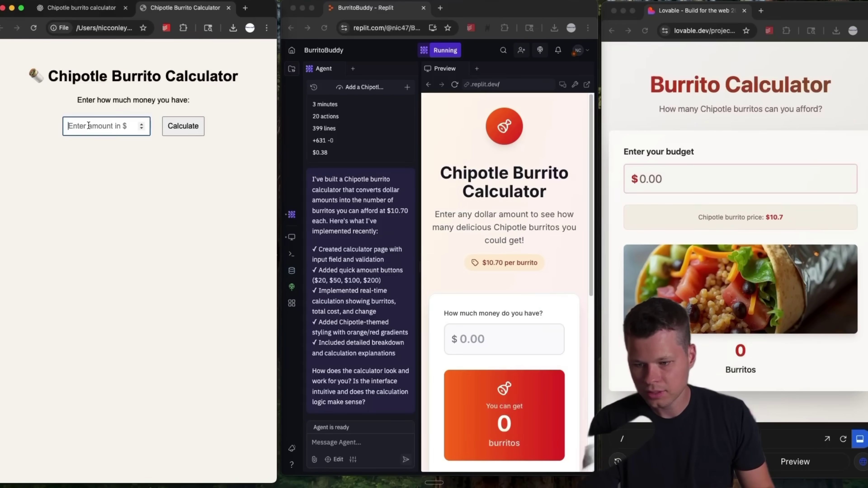
{"action": "type", "text": "100"}
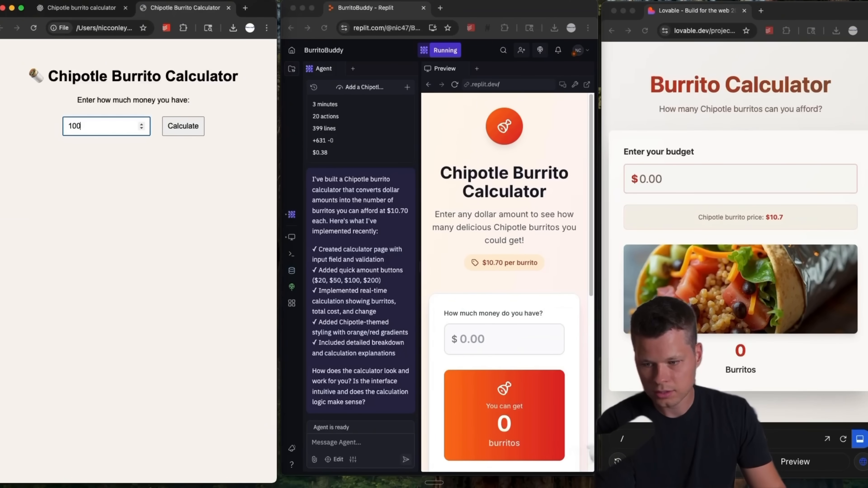
{"action": "left_click", "coordinate": [183, 126]}
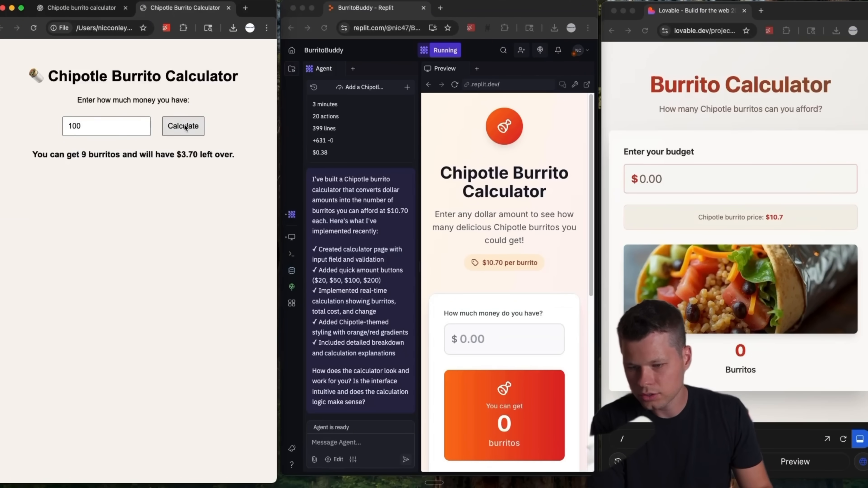
{"action": "mouse_move", "coordinate": [193, 162]}
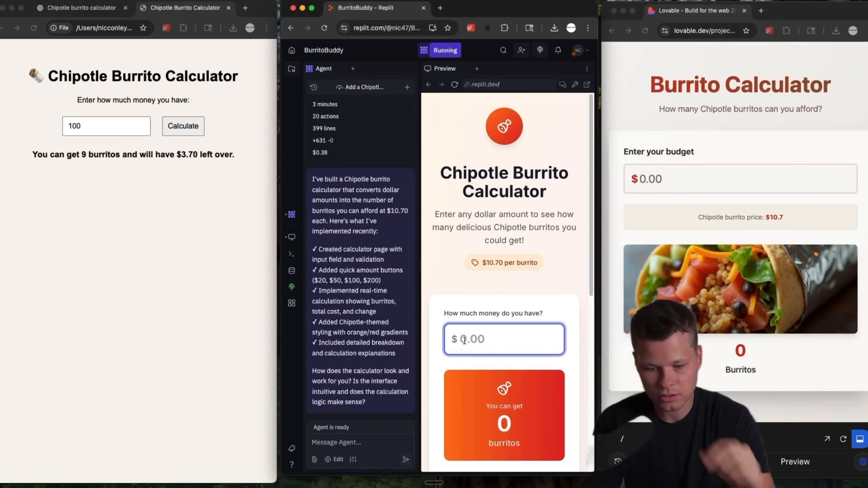
Step: Enter 100 in Replit's calculator and check the $200 result: 18 burritos, $192.60 cost, $7.40 change
{"action": "type", "text": "100"}
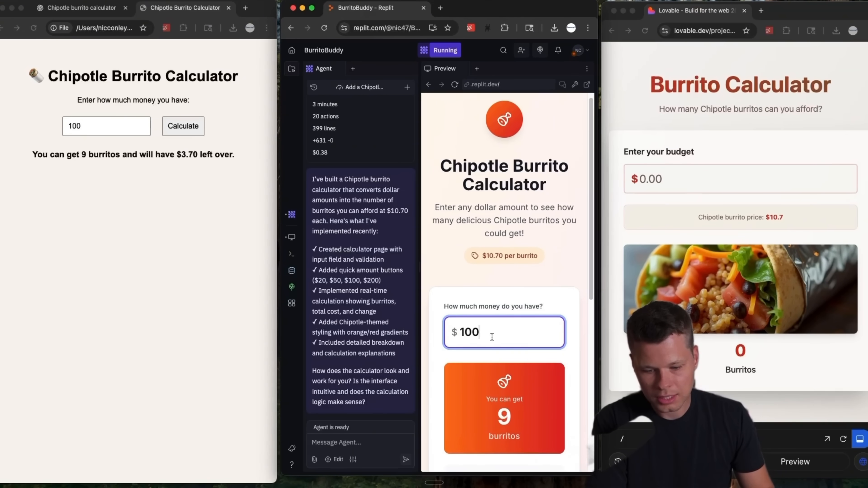
{"action": "scroll", "scroll_direction": "down", "scroll_amount": 3}
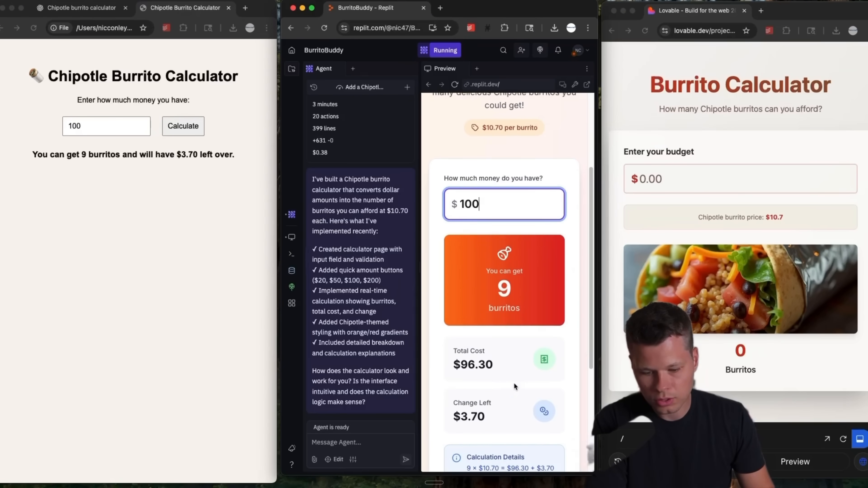
{"action": "scroll", "scroll_direction": "down", "scroll_amount": 3}
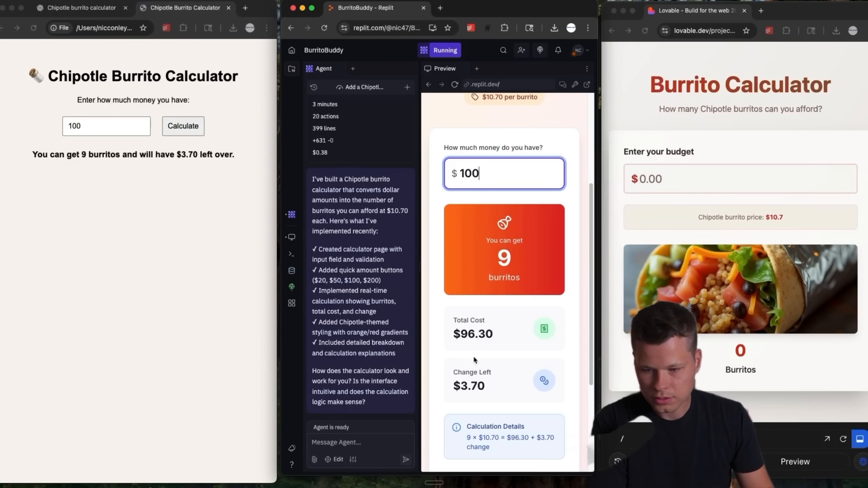
{"action": "scroll", "scroll_direction": "down", "scroll_amount": 3}
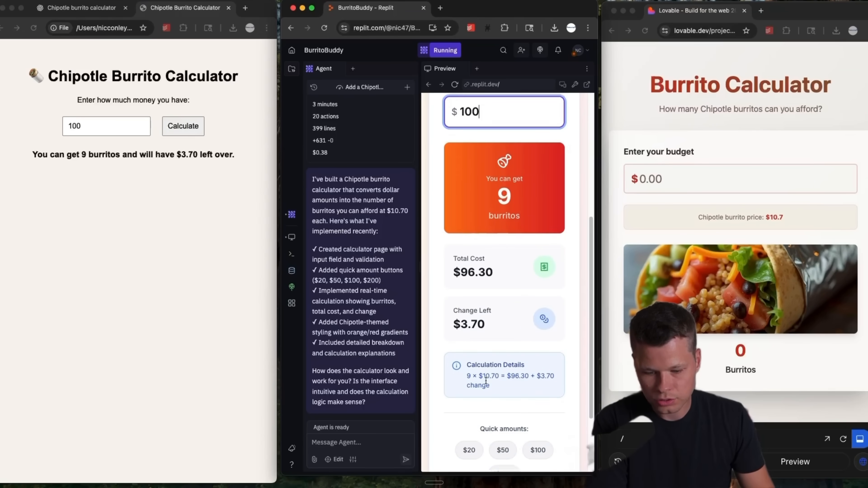
{"action": "scroll", "scroll_direction": "down", "scroll_amount": 3}
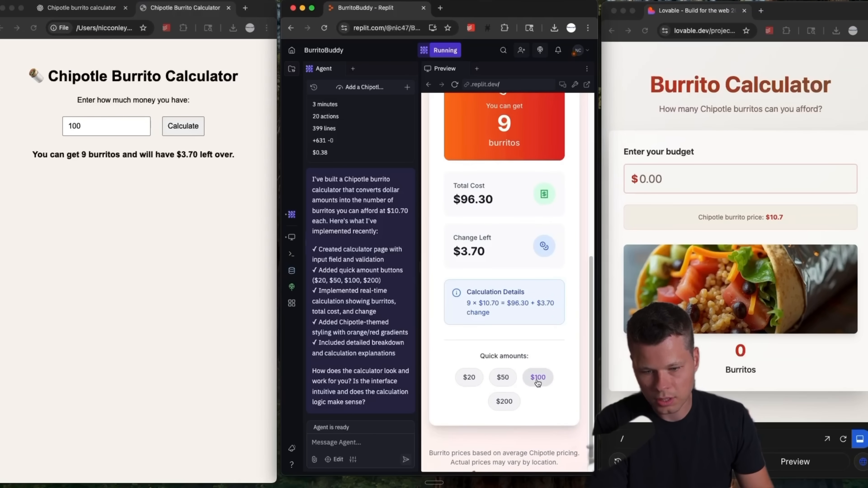
{"action": "scroll", "scroll_direction": "up", "scroll_amount": 3}
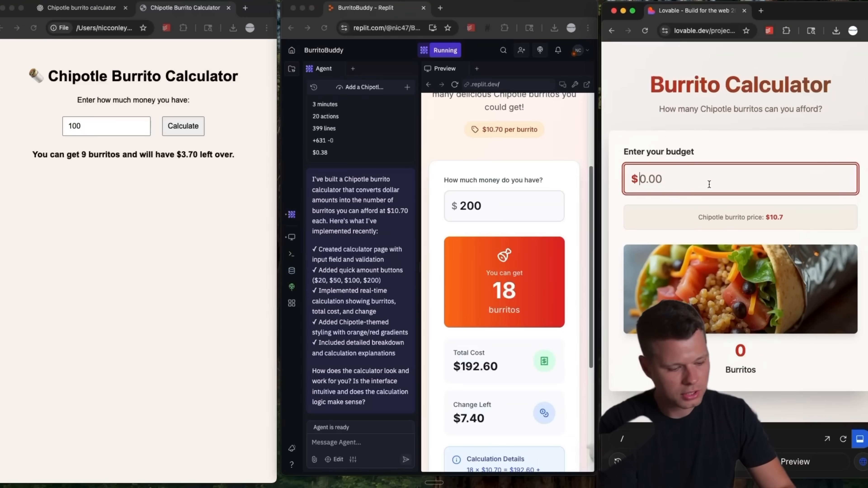
Step: Enter 100 then 150 in Lovable's budget field, getting 14 burritos with $0.20 left
{"action": "type", "text": "100"}
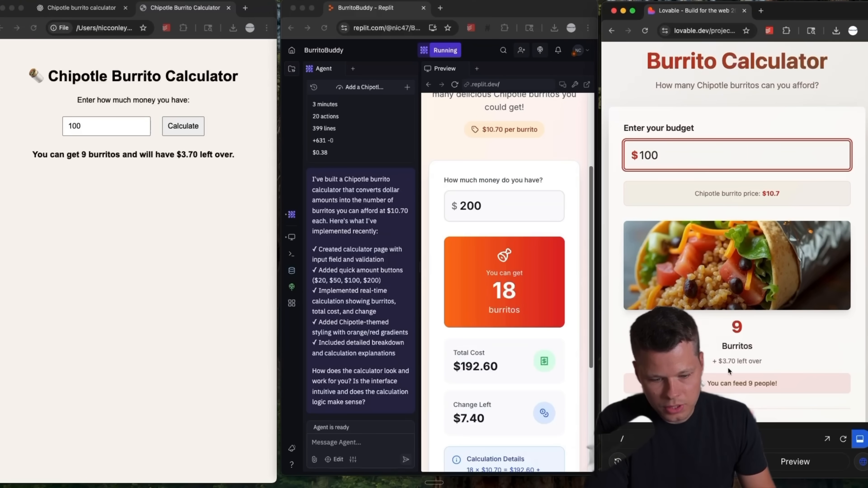
{"action": "scroll", "scroll_direction": "down", "scroll_amount": 3}
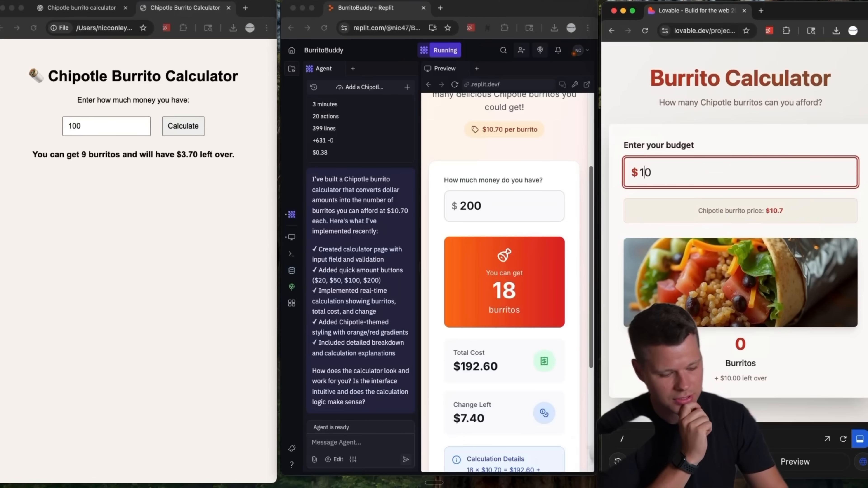
{"action": "type", "text": "150"}
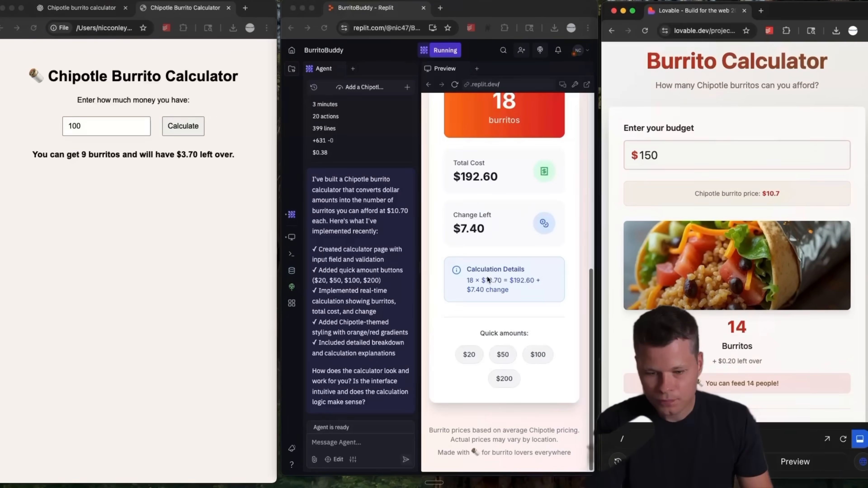
{"action": "scroll", "scroll_direction": "up", "scroll_amount": 3}
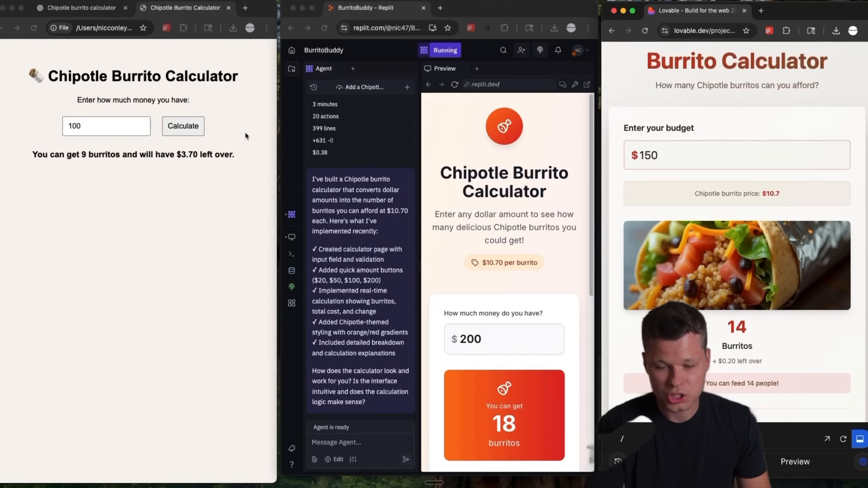
{"action": "mouse_move", "coordinate": [188, 65]}
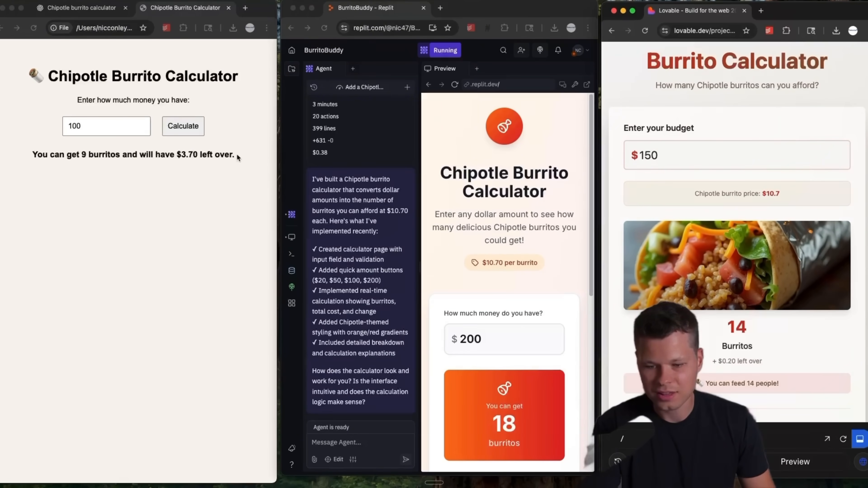
{"action": "scroll", "scroll_direction": "down", "scroll_amount": 3}
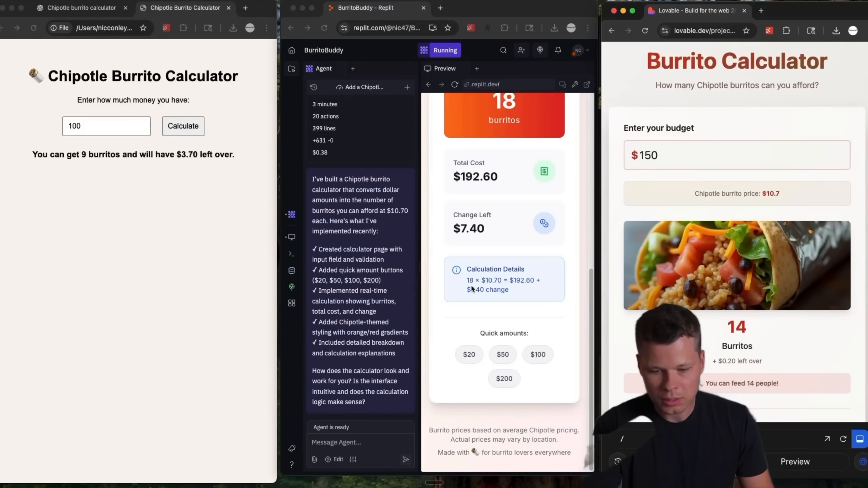
{"action": "scroll", "scroll_direction": "up", "scroll_amount": 3}
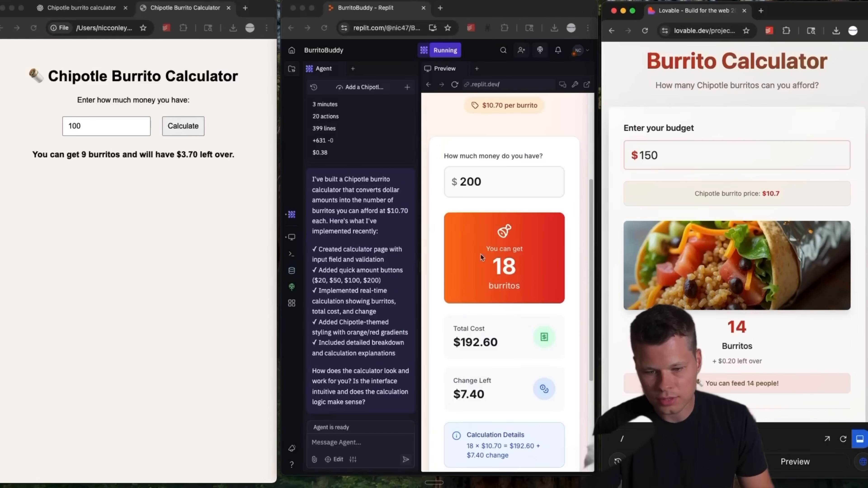
{"action": "scroll", "scroll_direction": "up", "scroll_amount": 3}
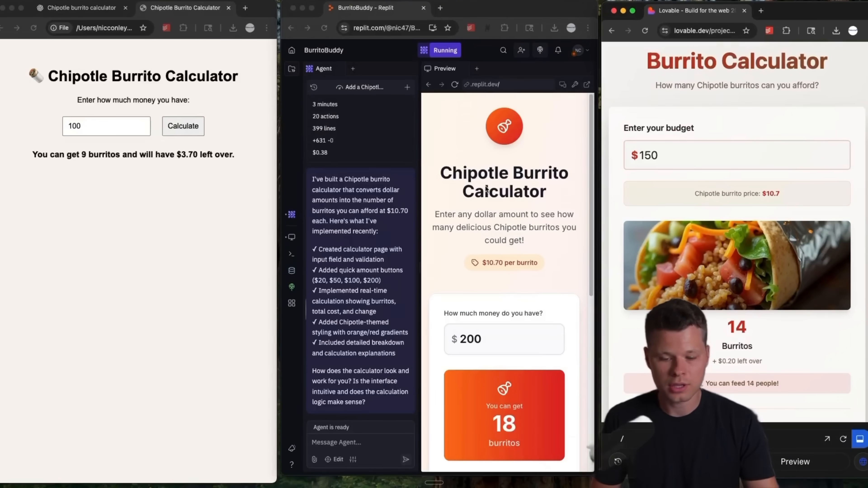
{"action": "scroll", "scroll_direction": "down", "scroll_amount": 3}
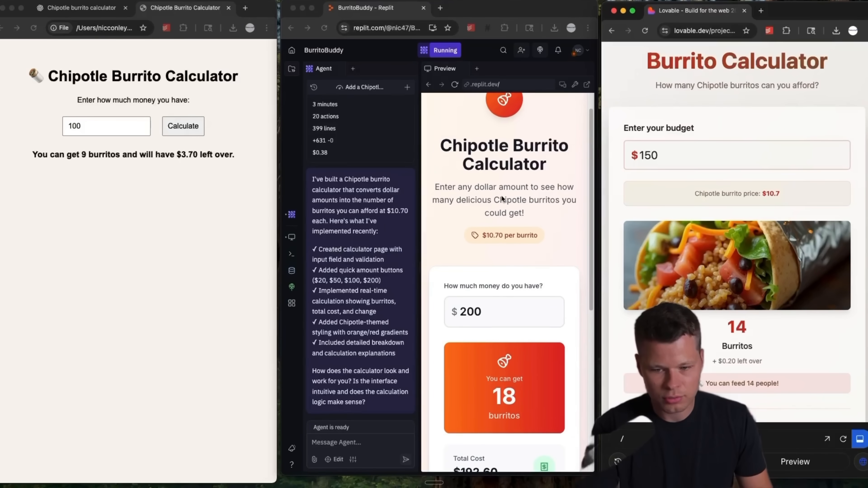
{"action": "scroll", "scroll_direction": "down", "scroll_amount": 3}
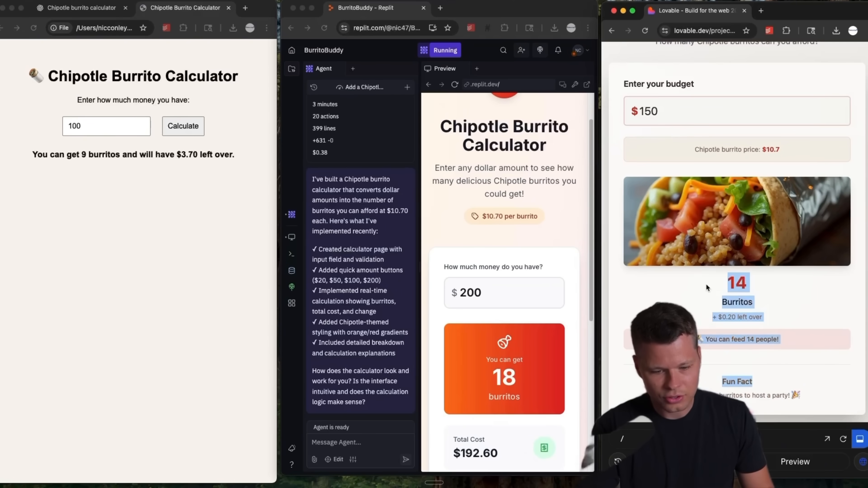
{"action": "scroll", "scroll_direction": "up", "scroll_amount": 3}
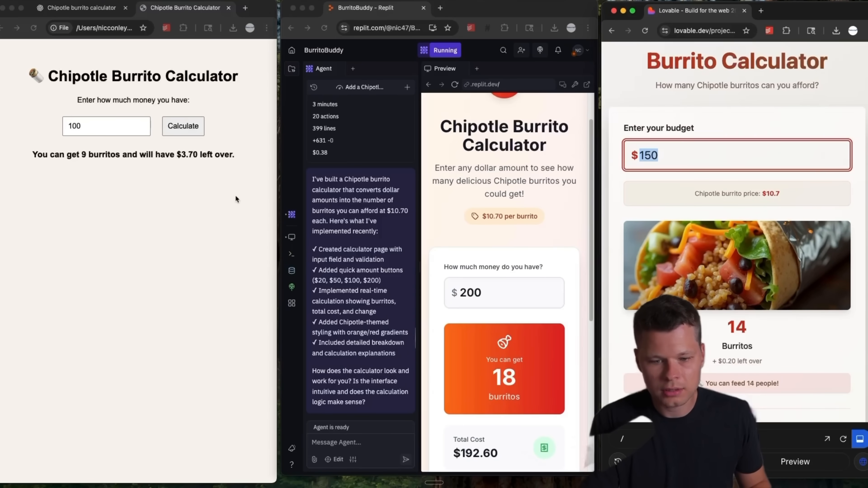
{"action": "mouse_move", "coordinate": [97, 213]}
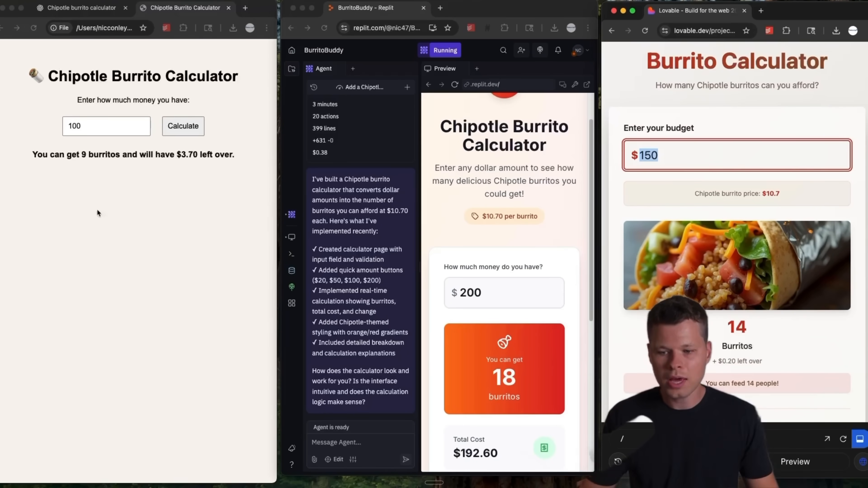
{"action": "mouse_move", "coordinate": [214, 198]}
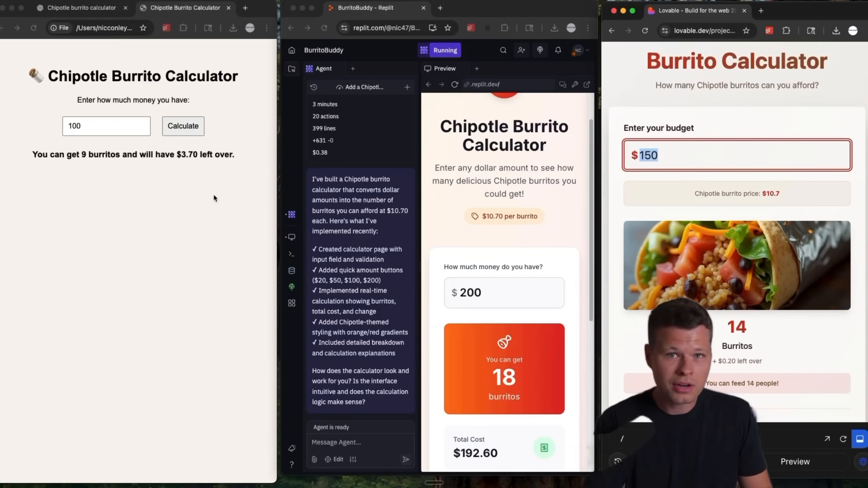